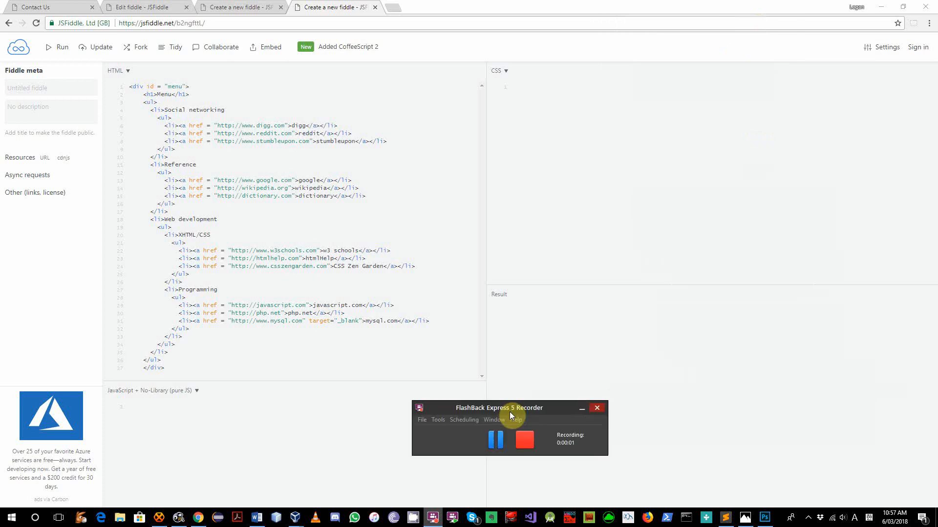
Step: Run the fiddle so the unstyled Menu markup renders as nested bulleted link lists
left_click_drag(498, 408, 111, 443)
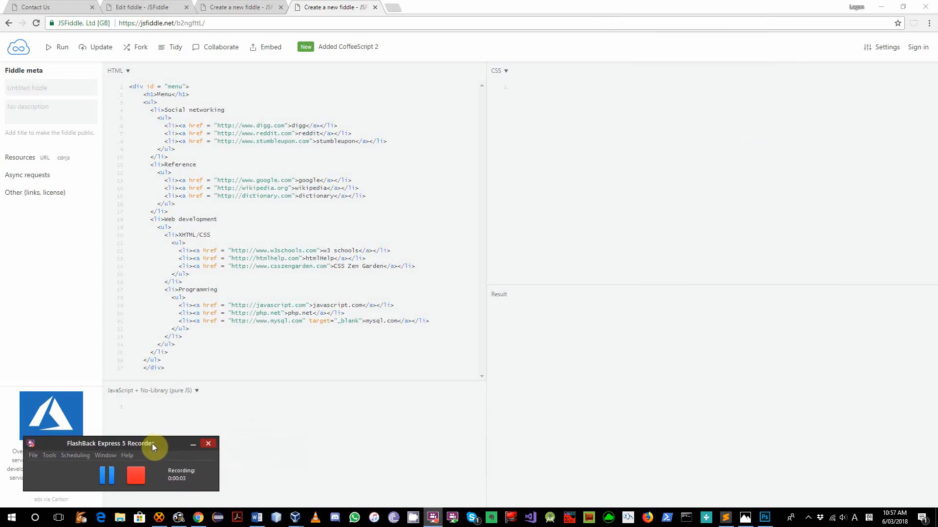
mouse_move(406, 363)
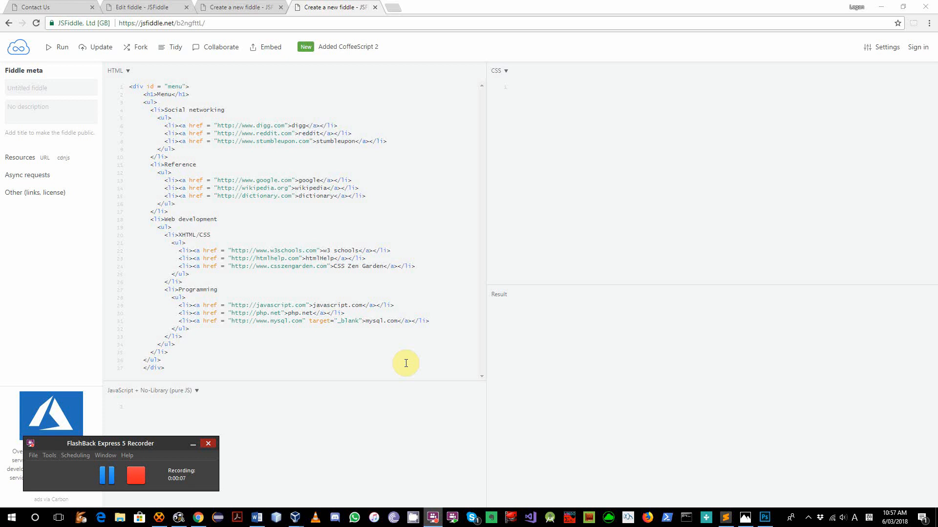
mouse_move(441, 219)
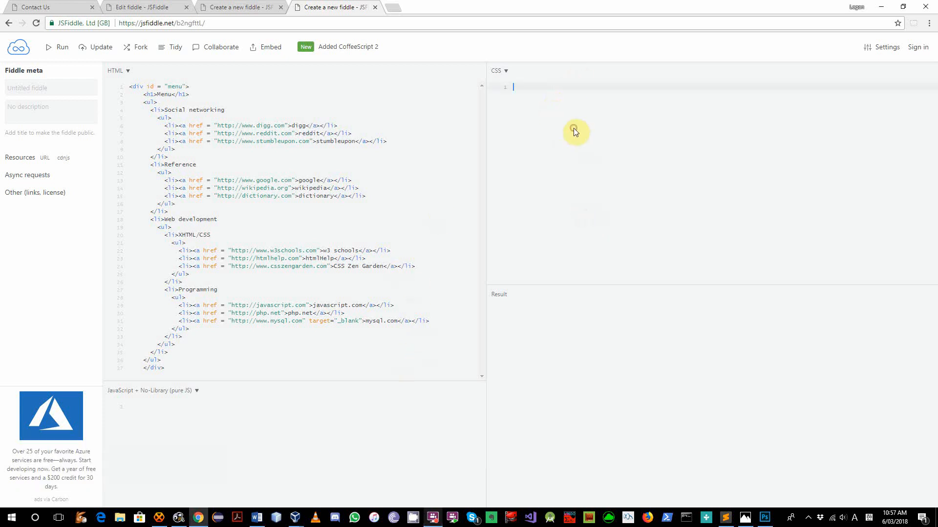
mouse_move(585, 137)
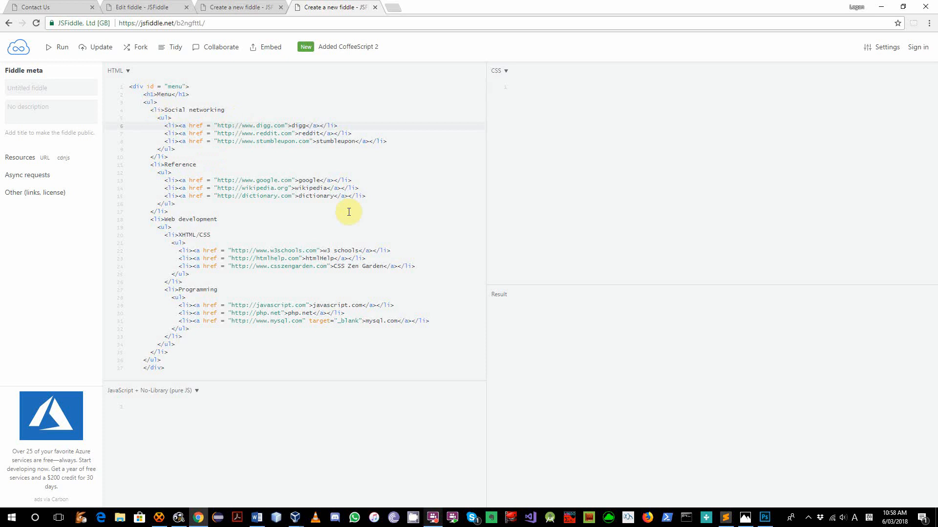
left_click(55, 47)
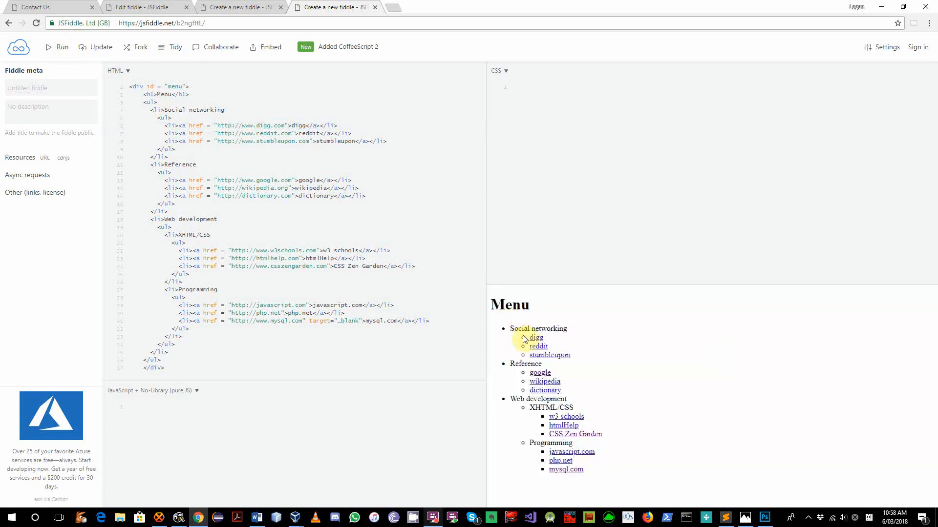
mouse_move(565, 318)
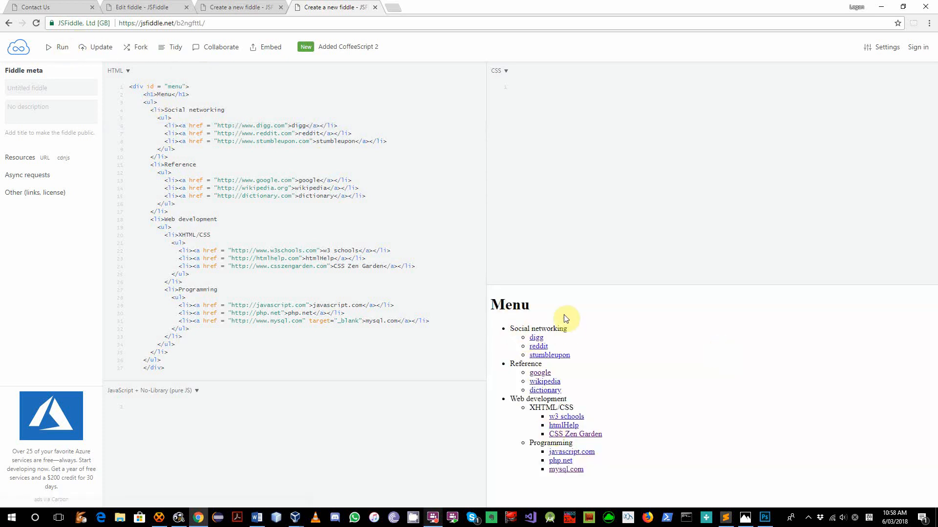
mouse_move(557, 328)
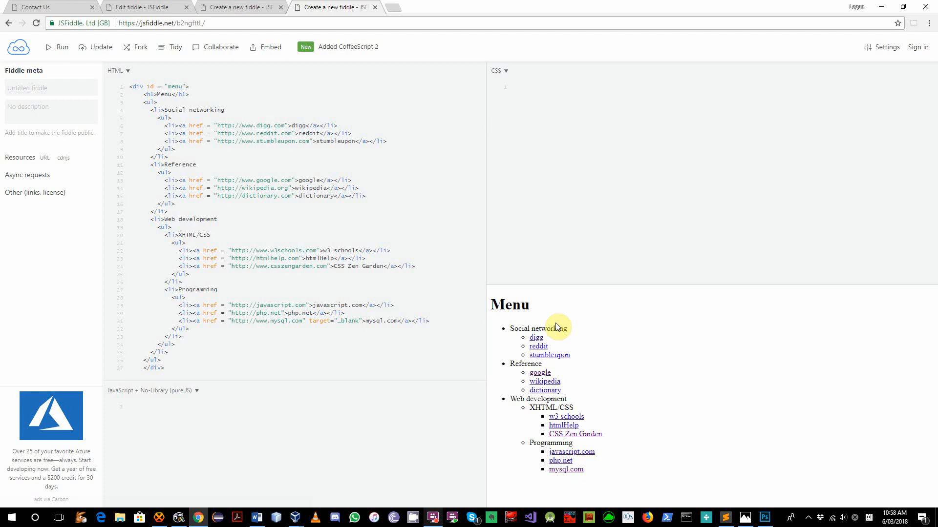
mouse_move(514, 354)
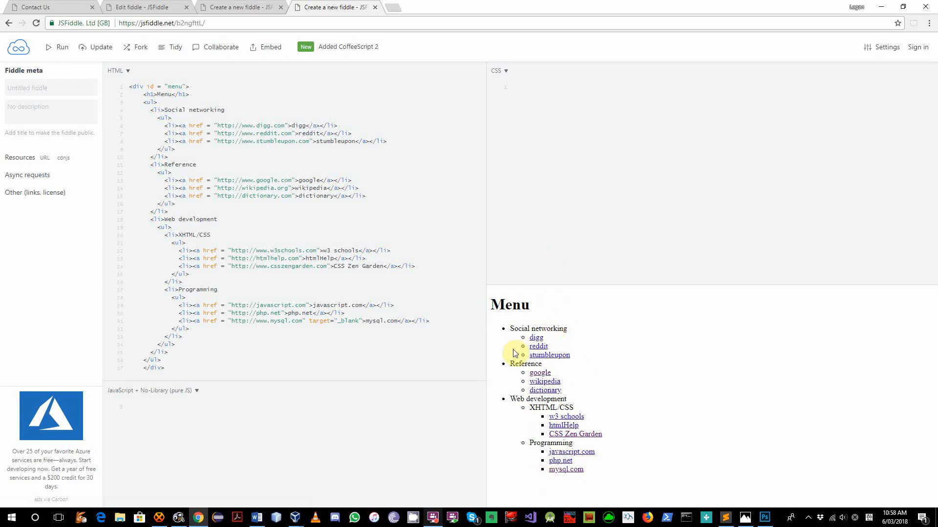
mouse_move(852, 319)
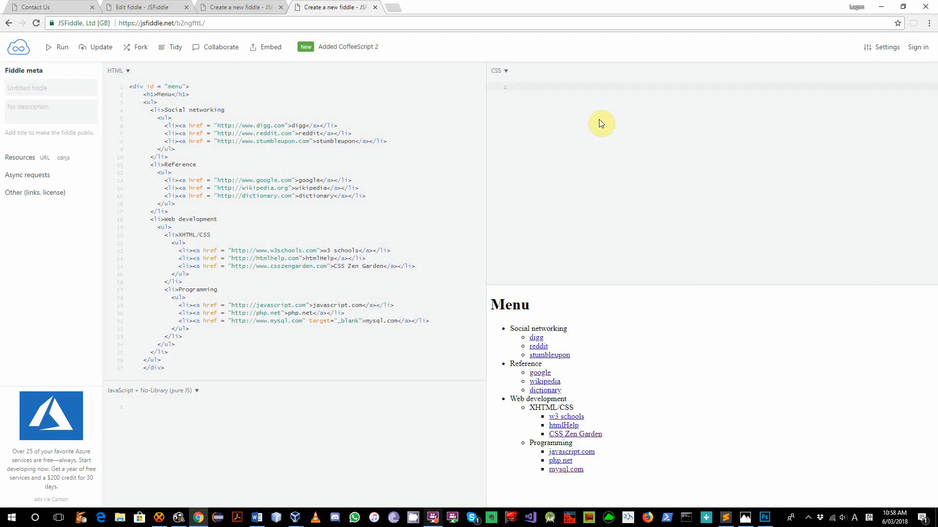
Step: Add a #menu li rule with float: left and list-style: none, previewing the result
type("#menu li")
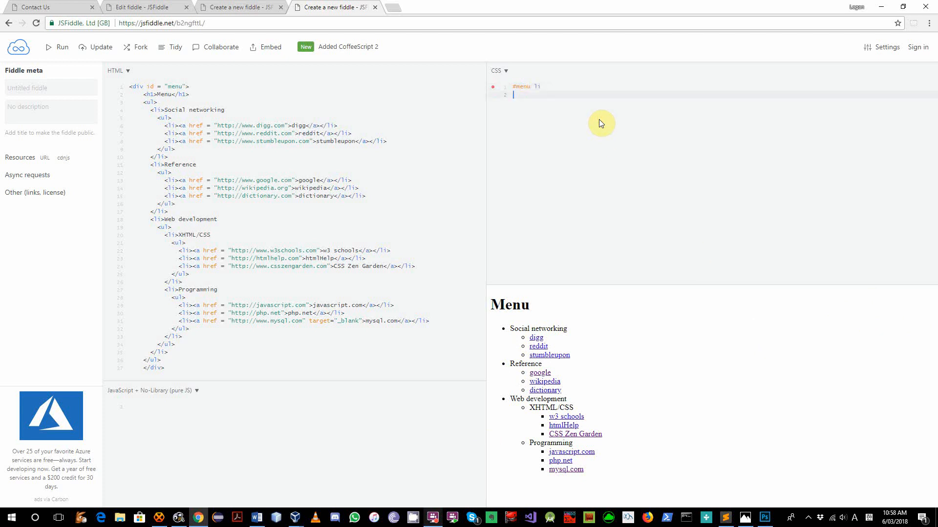
type("{")
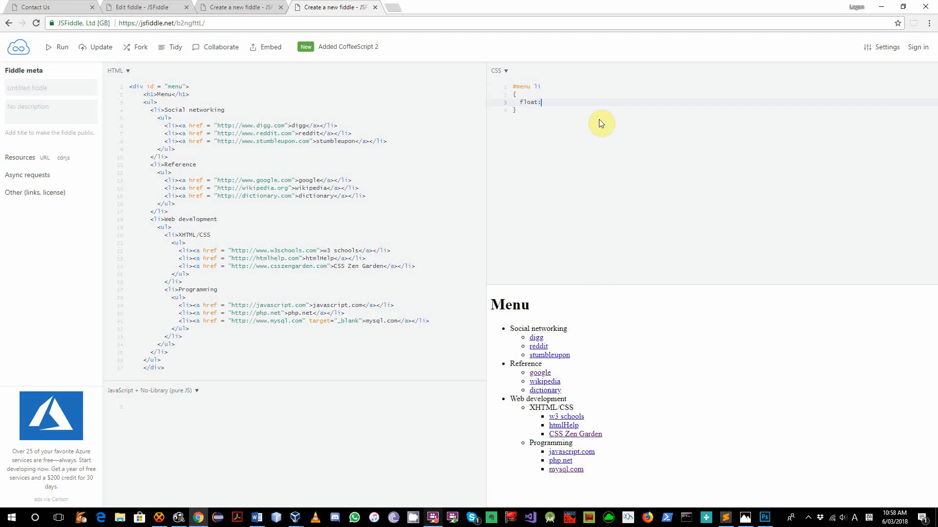
type("left")
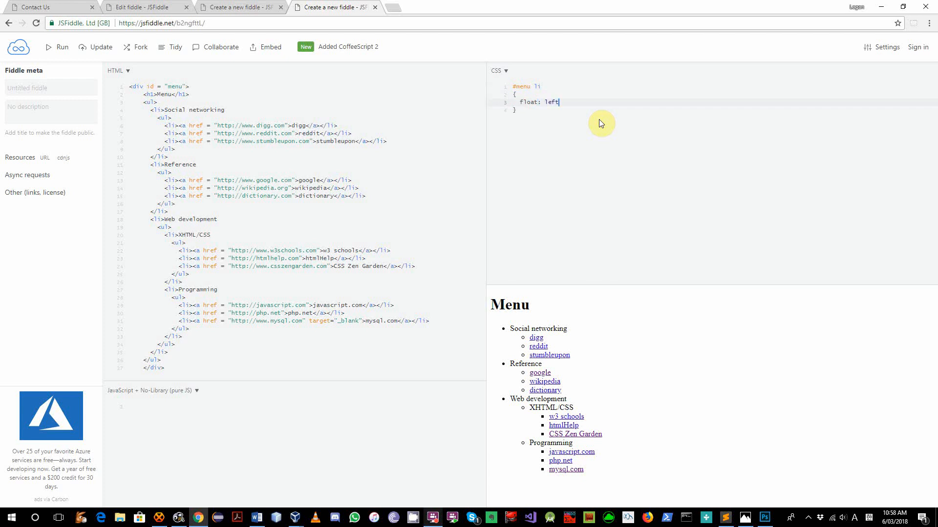
type(";")
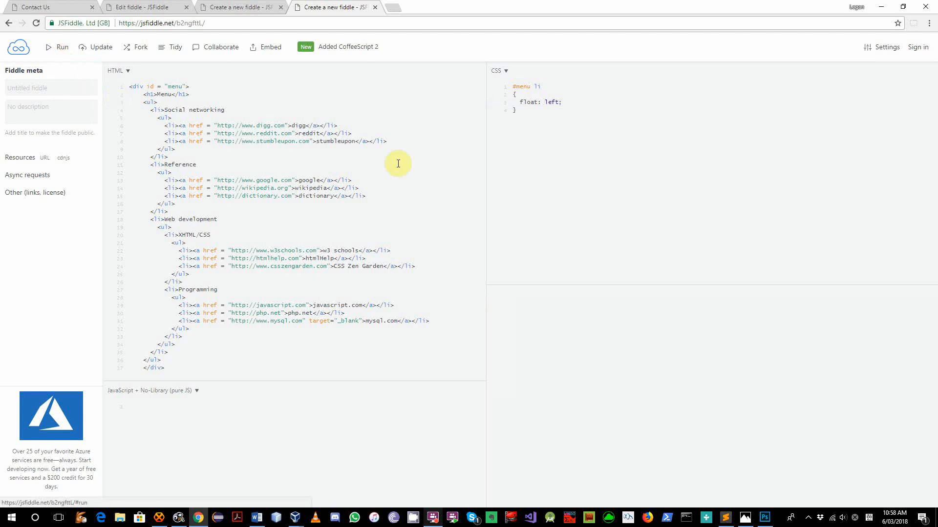
left_click(57, 47)
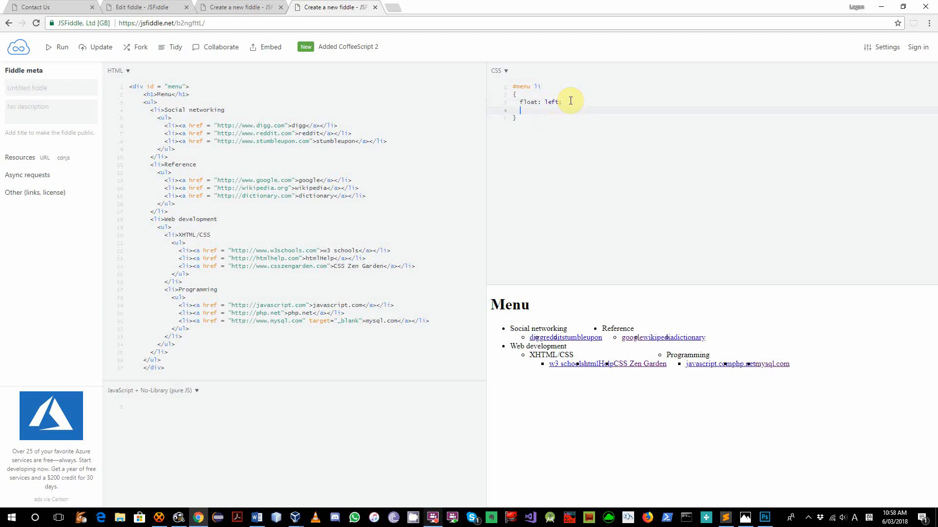
type("list-style:")
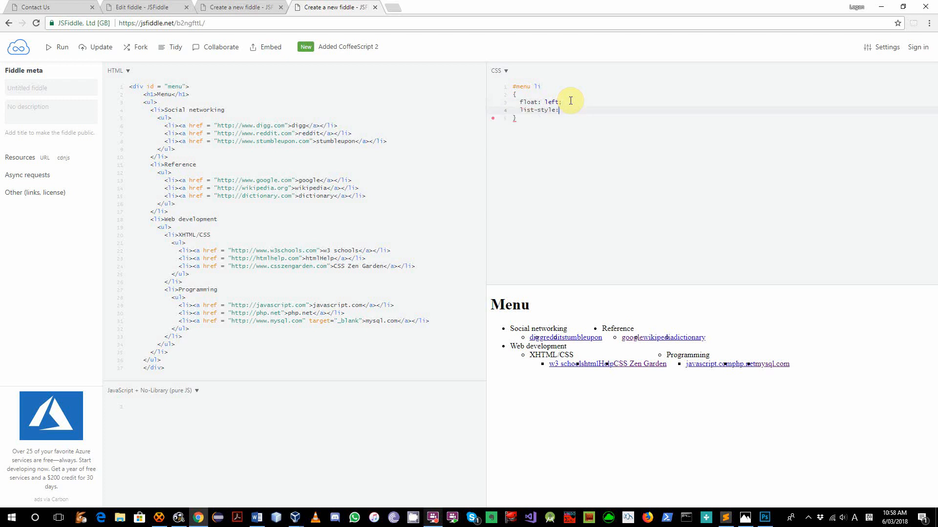
type("none;")
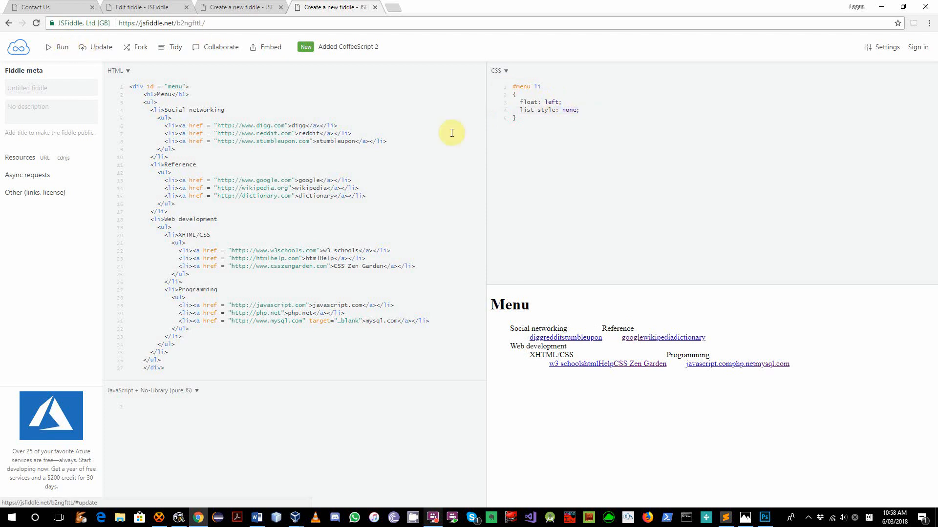
mouse_move(601, 103)
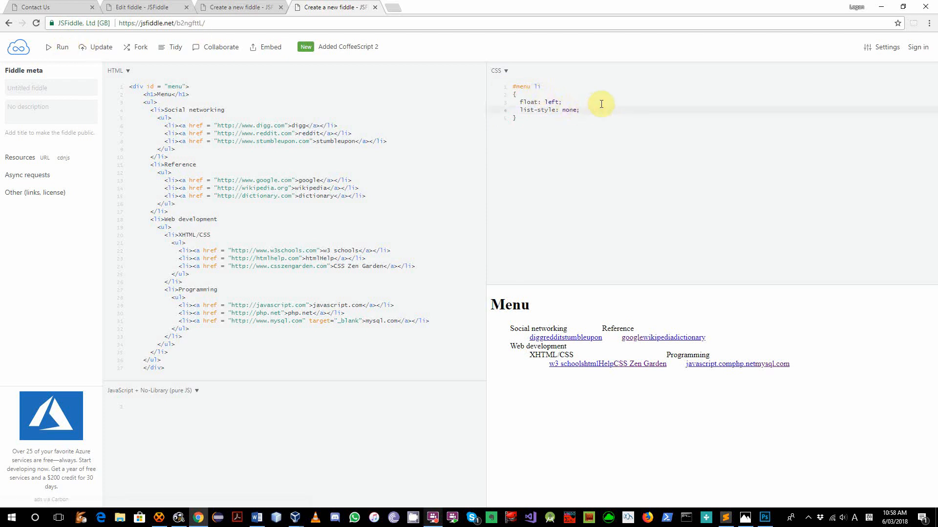
Step: Begin the #menu li ul rule that hides nested sub-lists with display: none
type("#")
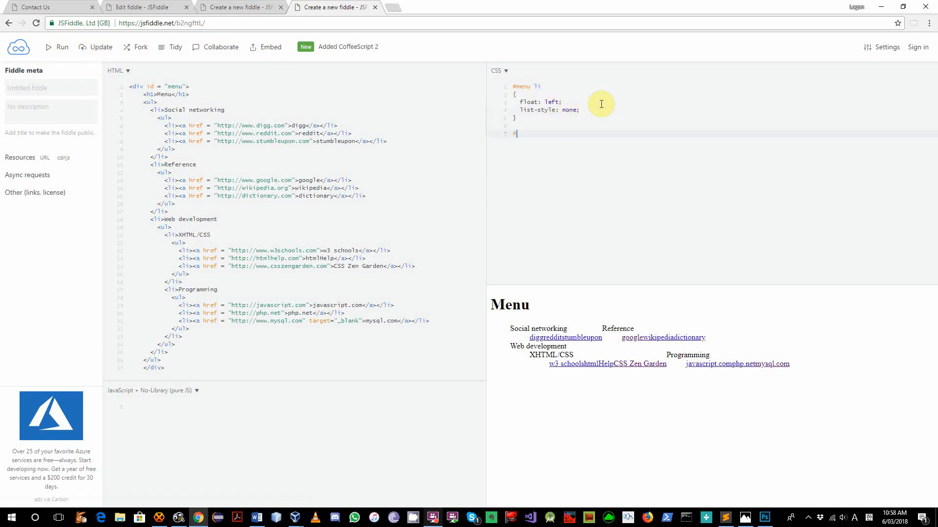
type("#menu li ul")
type("display: none;")
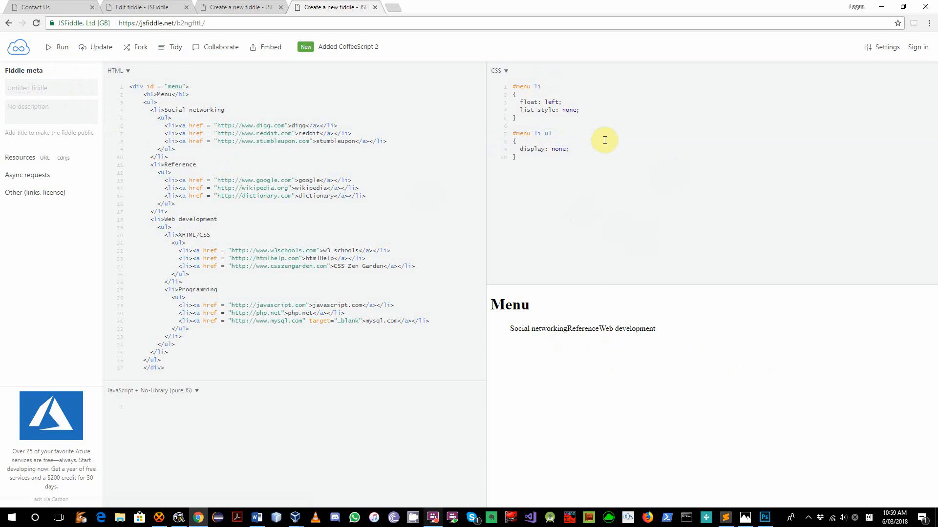
mouse_move(651, 121)
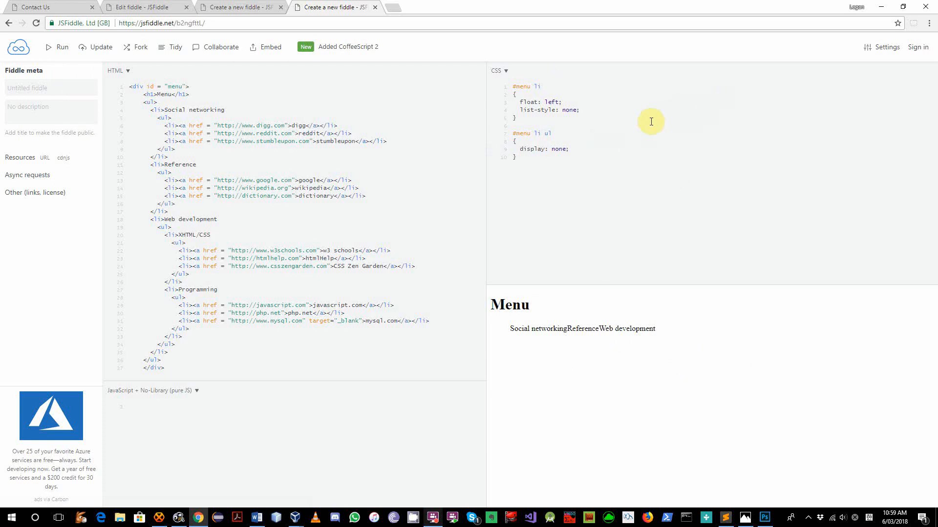
mouse_move(505, 138)
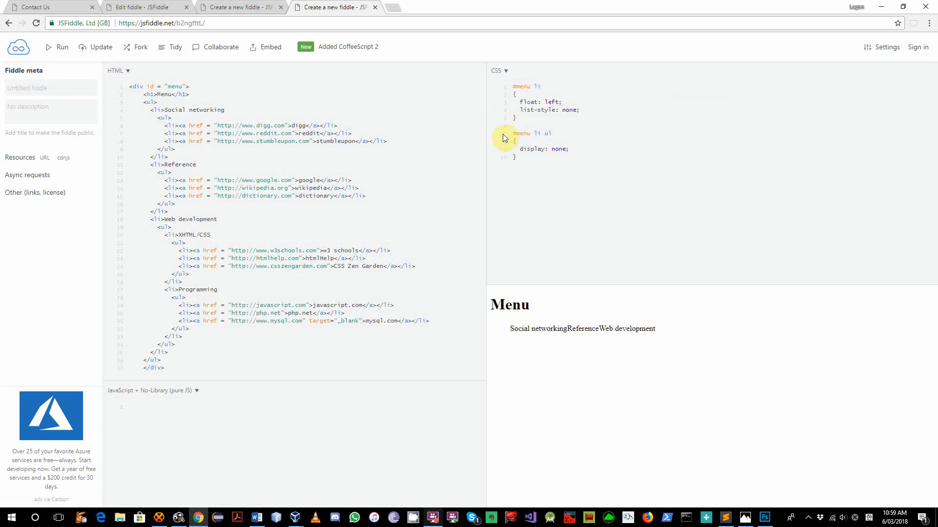
mouse_move(279, 162)
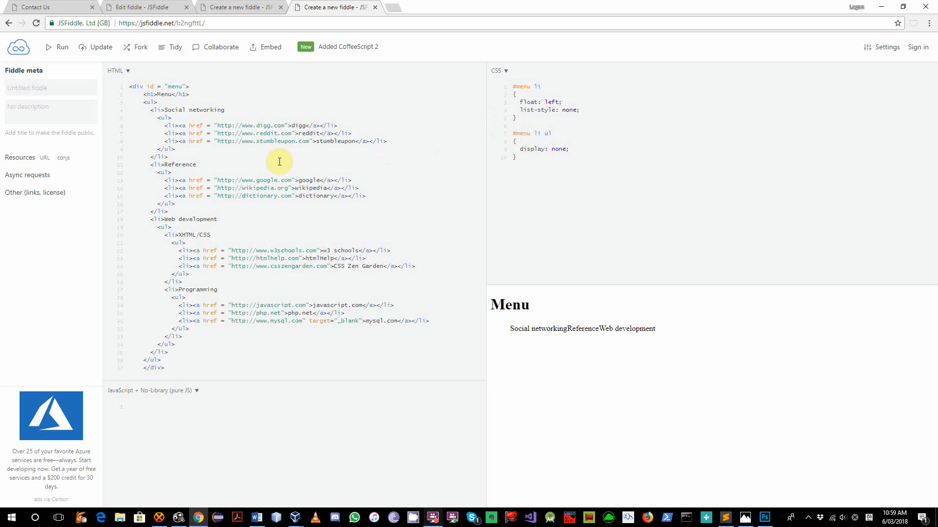
mouse_move(593, 141)
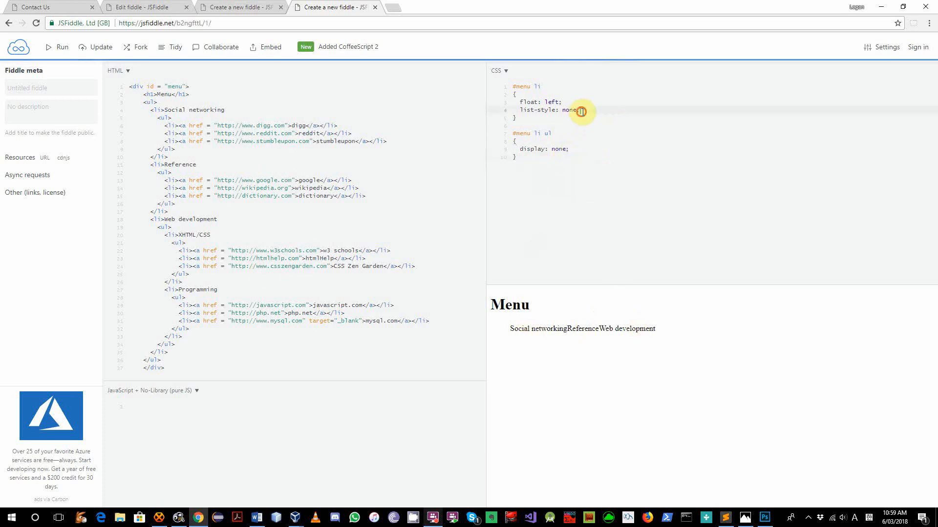
mouse_move(608, 122)
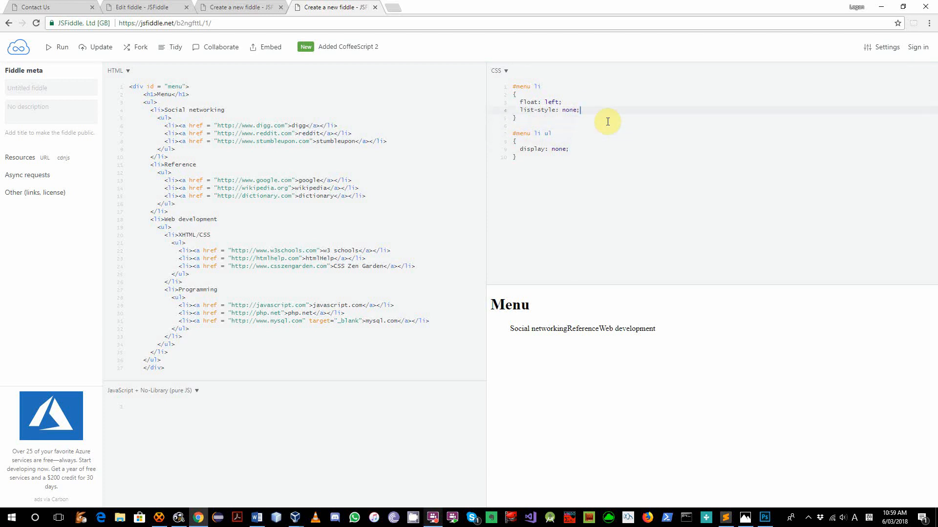
Step: Give the menu list items a 10em width
key("Enter")
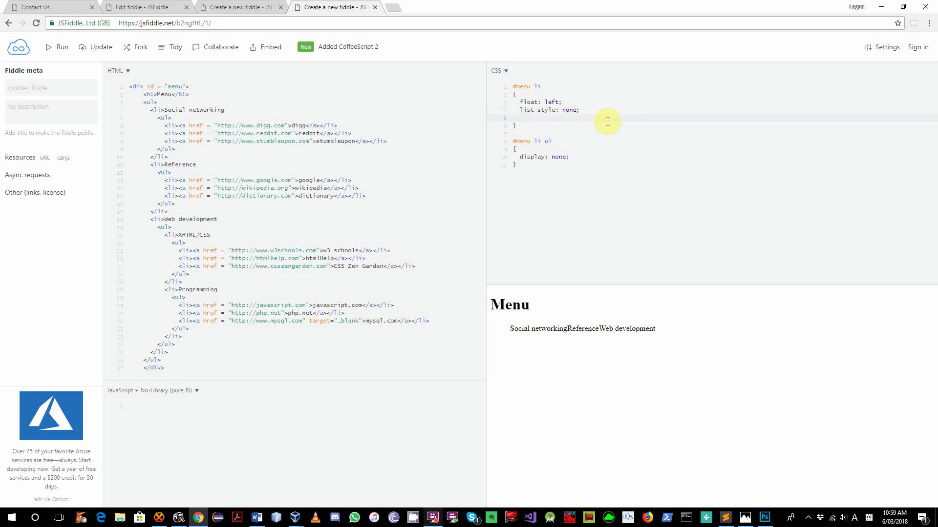
type("width:")
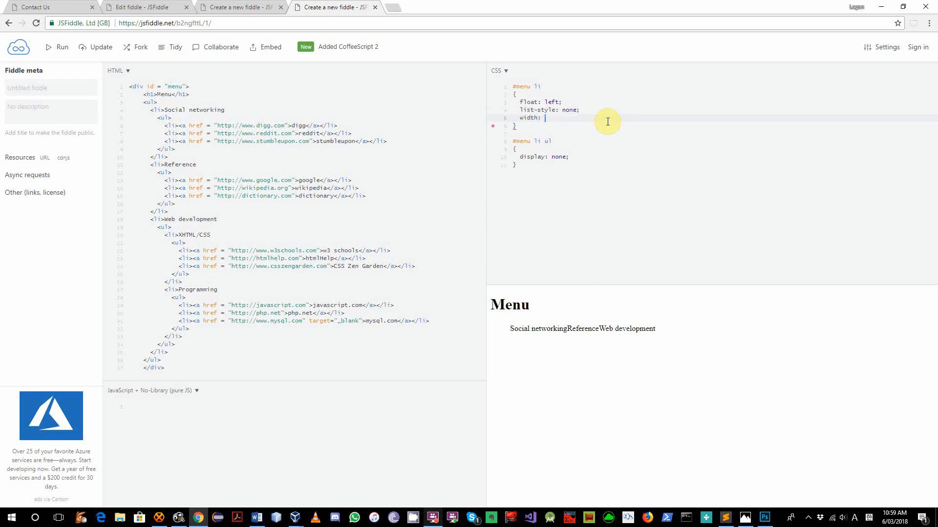
type("10em;")
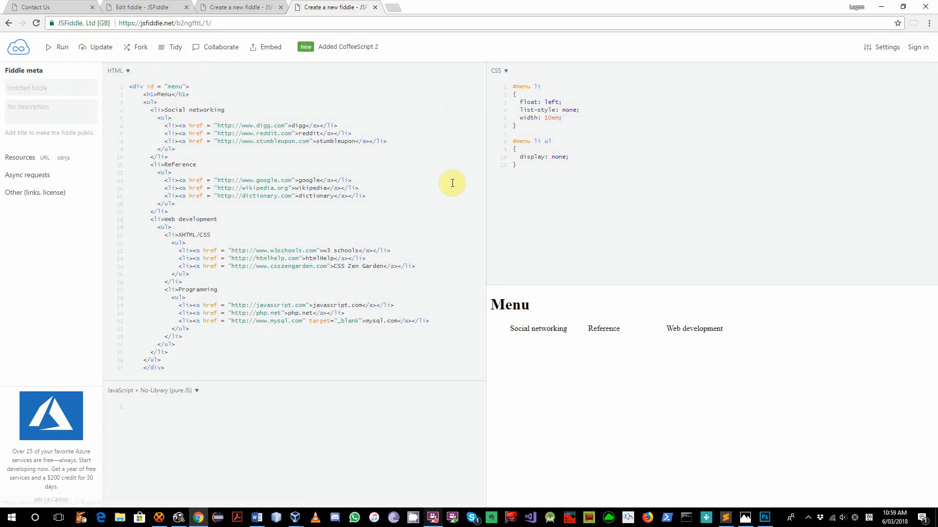
mouse_move(521, 331)
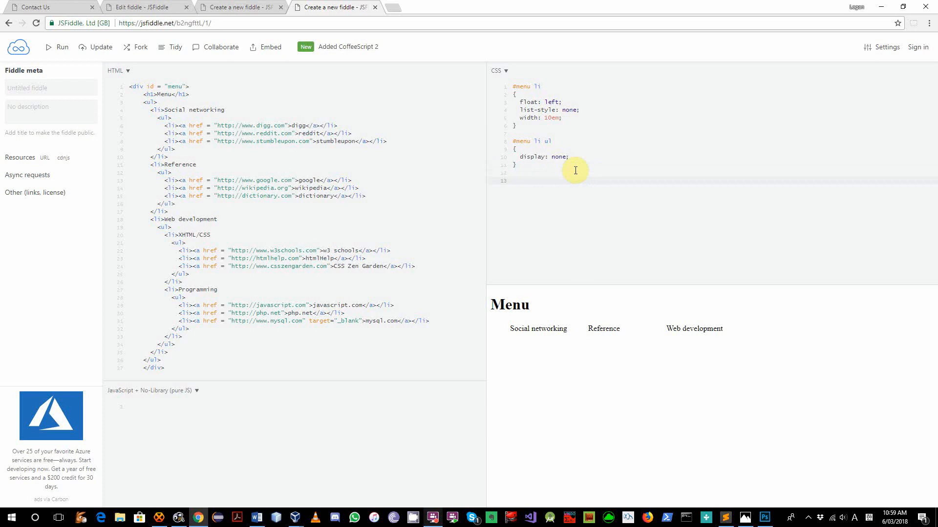
Step: Add a #menu li:hover > ul rule that displays child sub-lists on hover
type("#m")
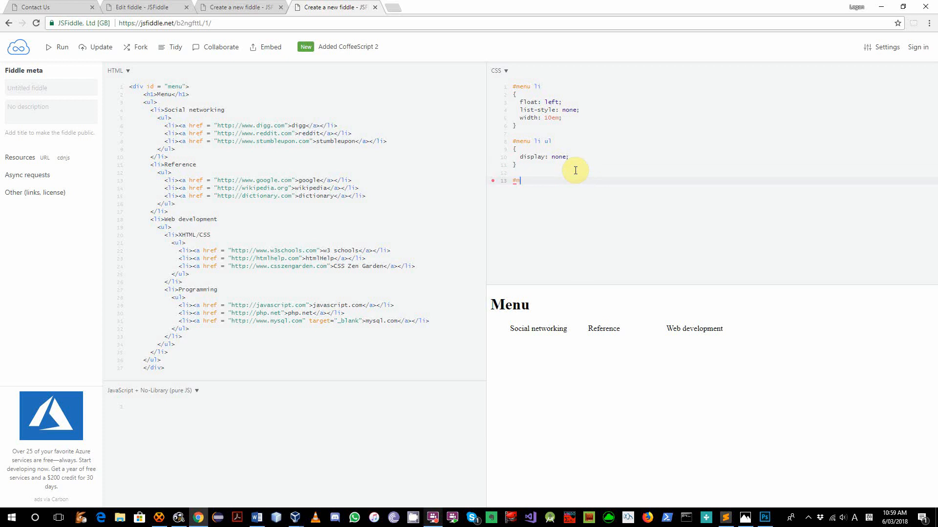
type("enu")
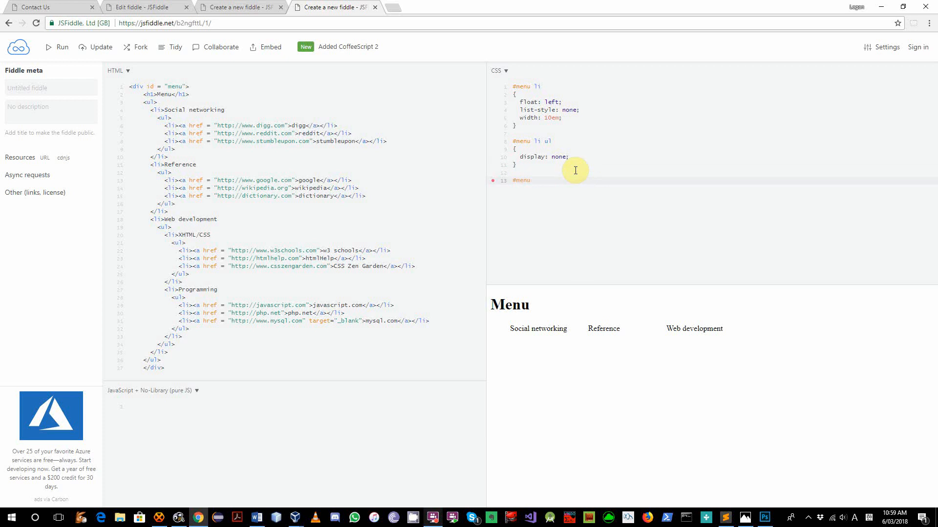
type("li:hover ul")
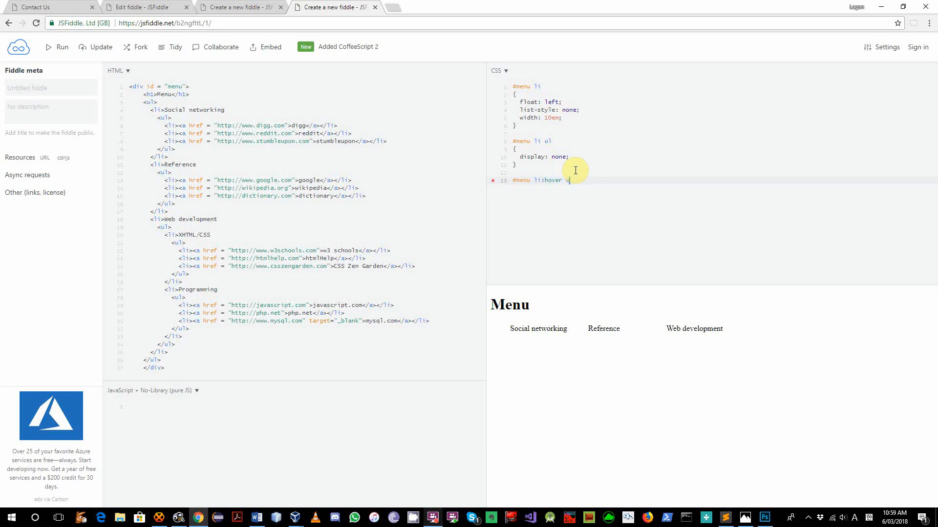
type("> ul")
type("display: block;")
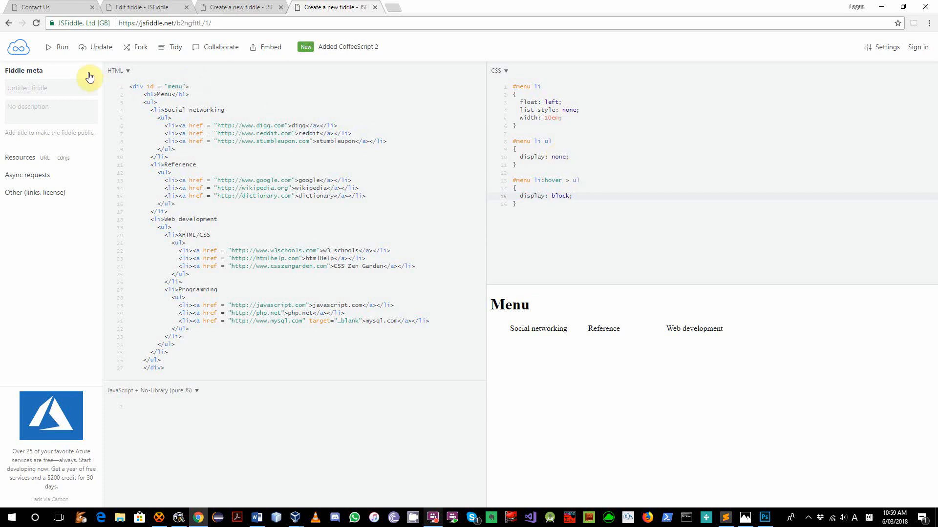
mouse_move(546, 326)
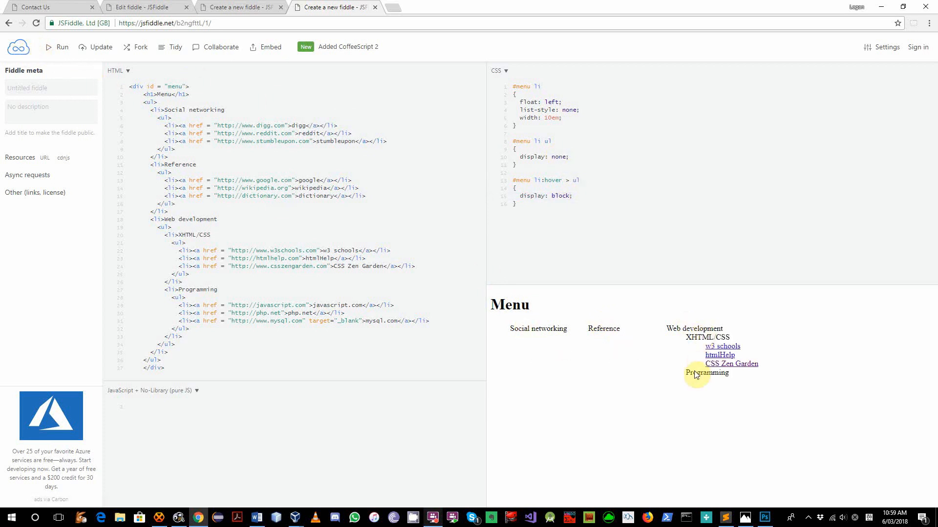
Step: Try the hover selector without '>', then restore '> ul' so only direct children open
left_click(527, 175)
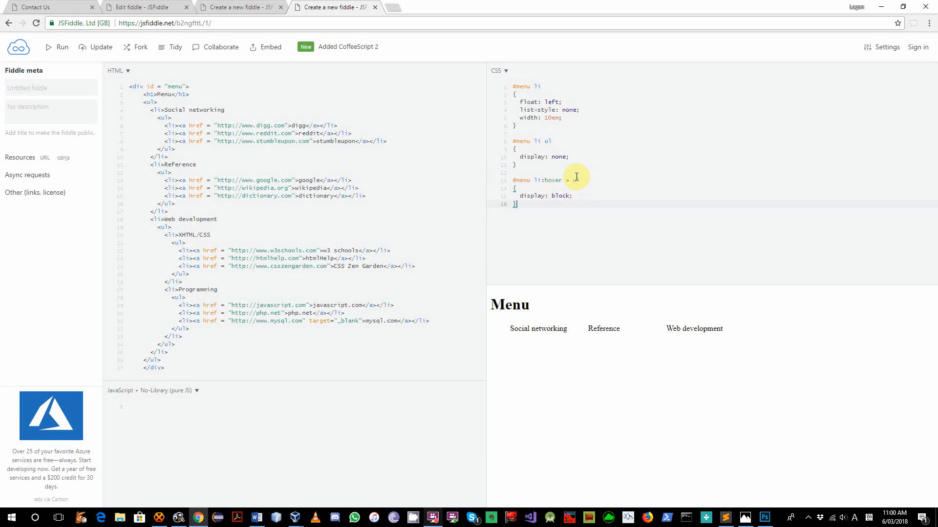
type("ul")
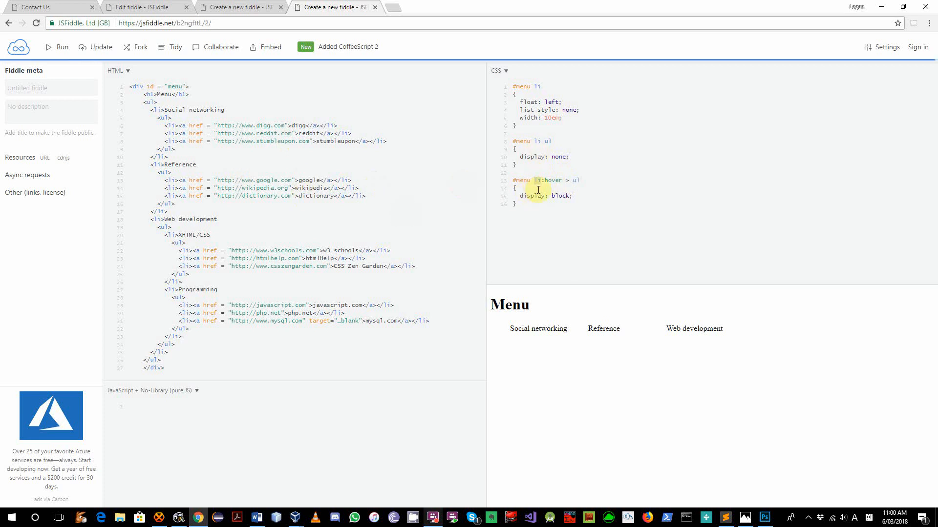
mouse_move(638, 243)
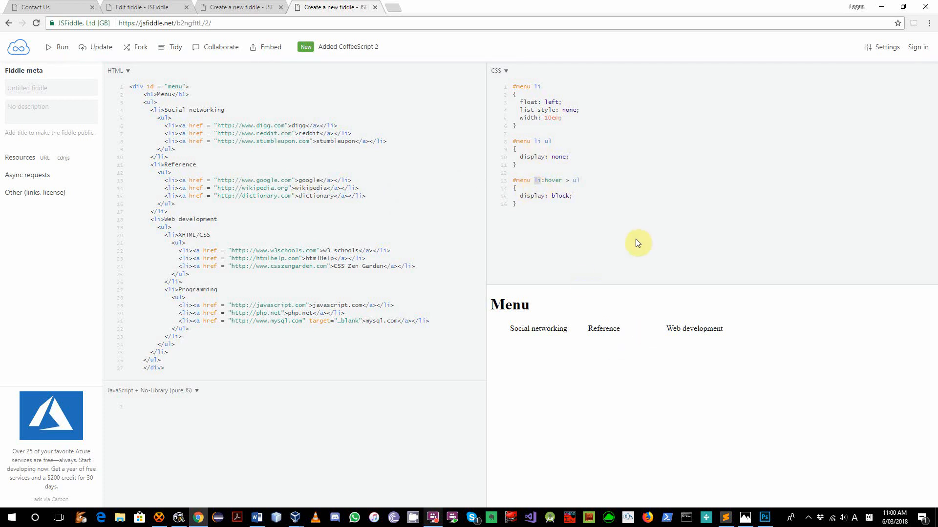
mouse_move(628, 230)
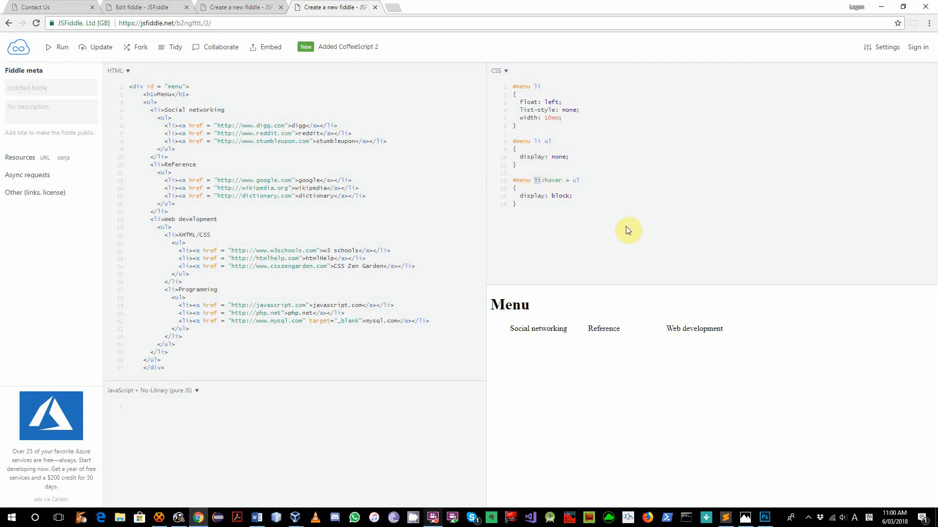
mouse_move(538, 305)
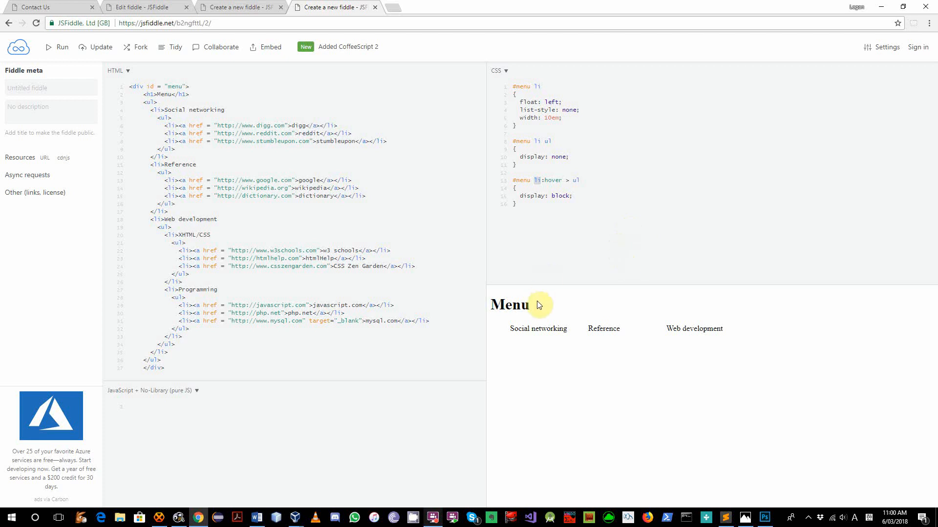
mouse_move(538, 329)
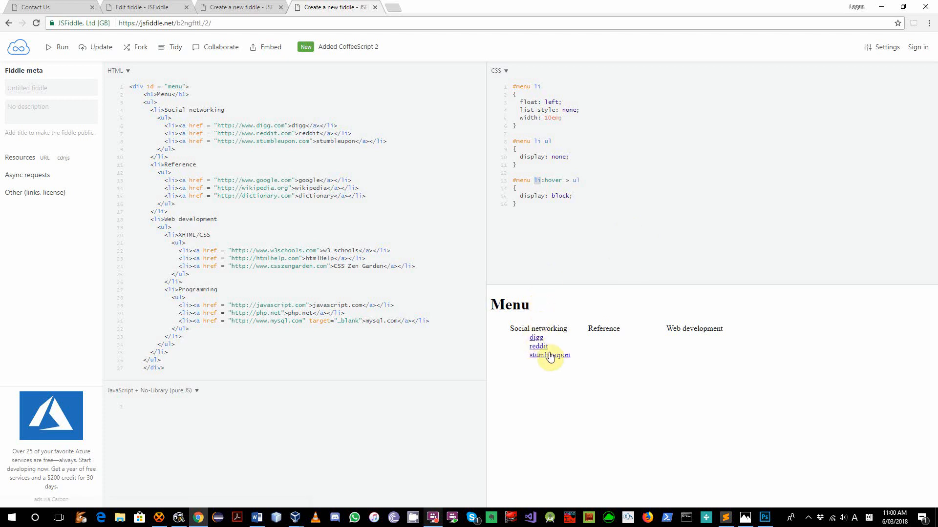
mouse_move(697, 328)
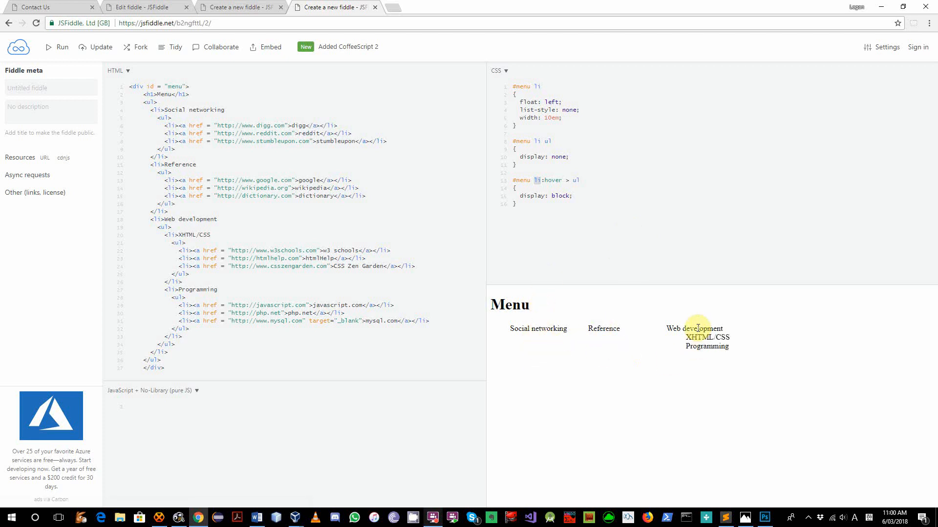
mouse_move(704, 338)
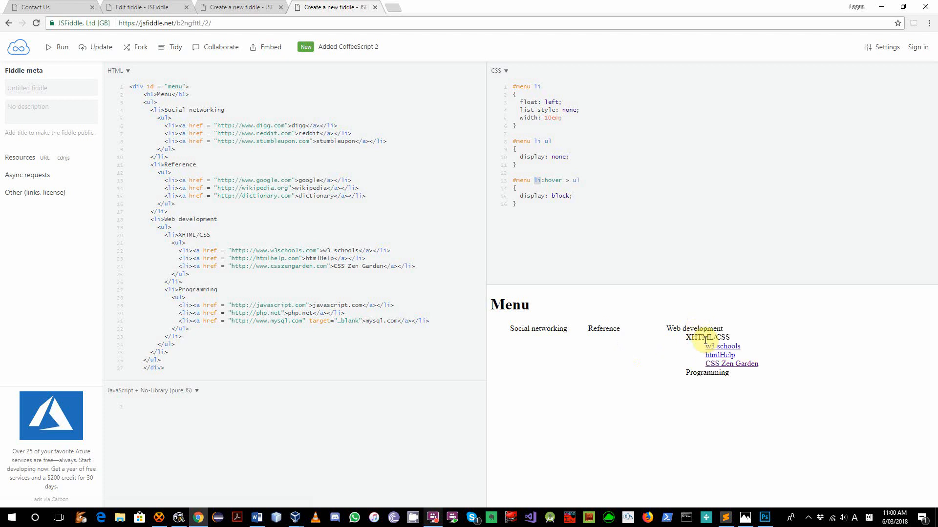
mouse_move(733, 373)
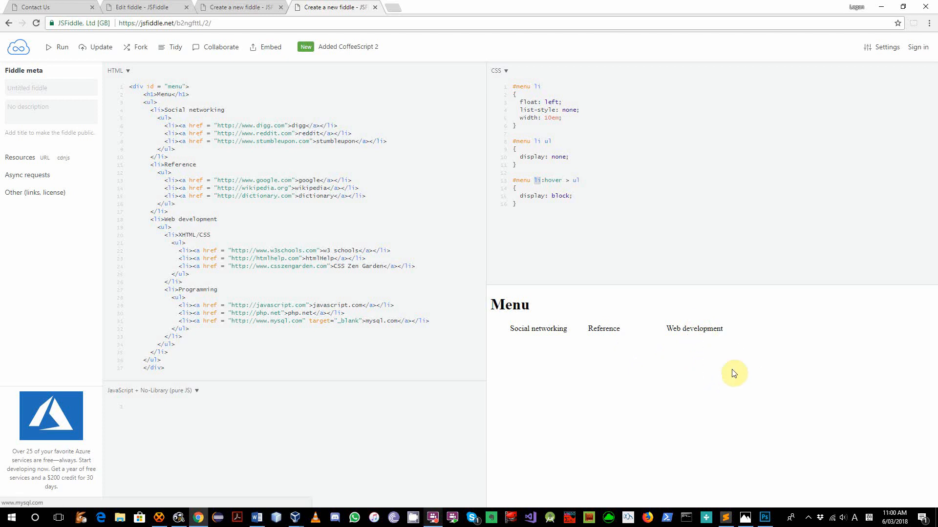
mouse_move(696, 329)
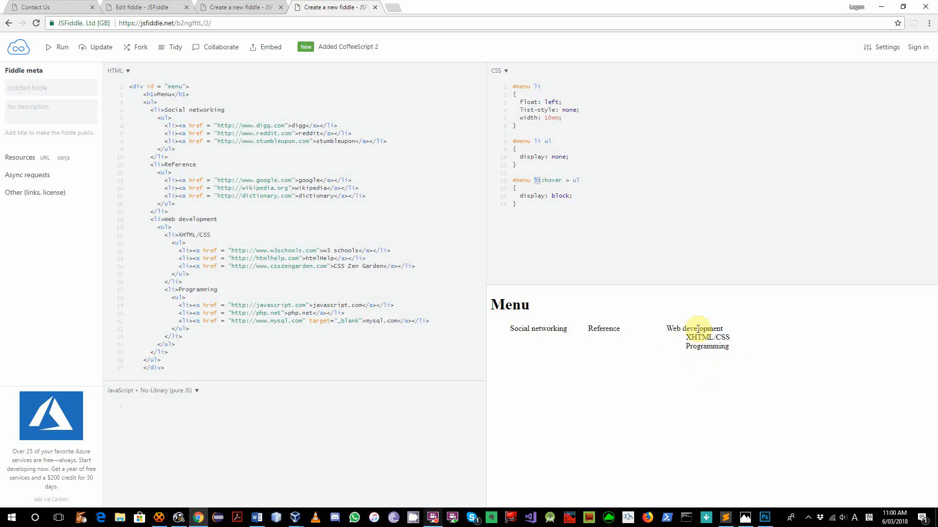
mouse_move(684, 348)
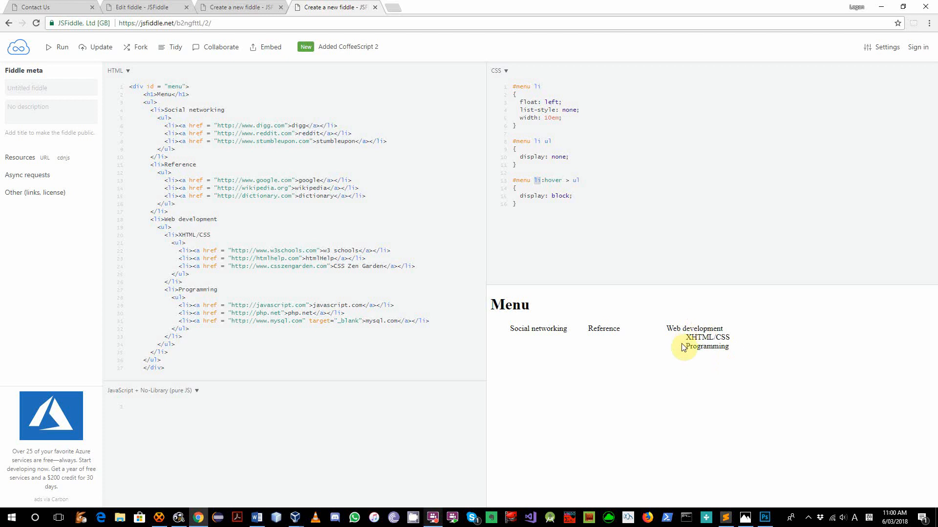
mouse_move(594, 169)
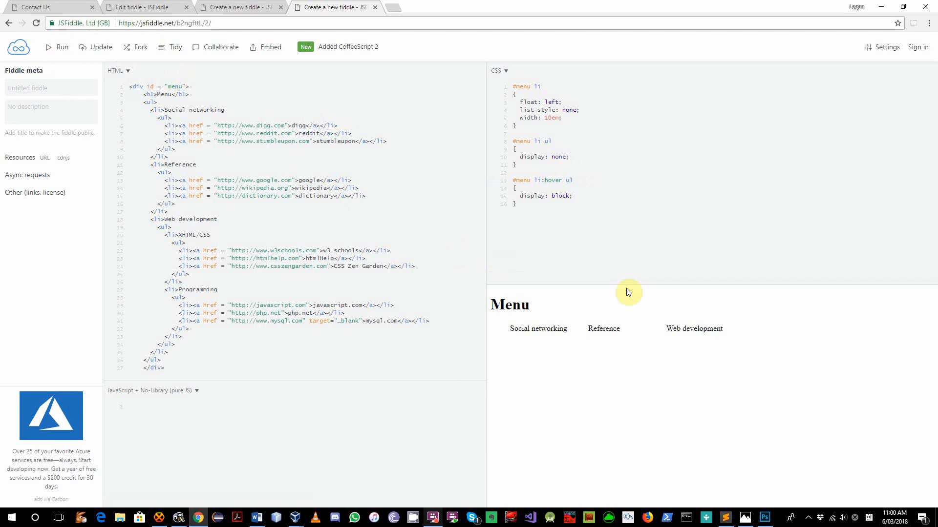
mouse_move(694, 329)
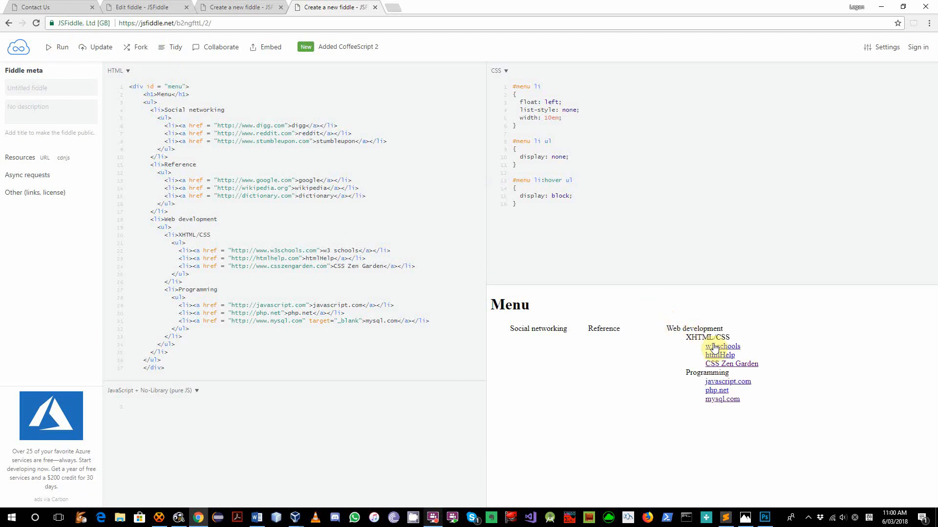
mouse_move(714, 399)
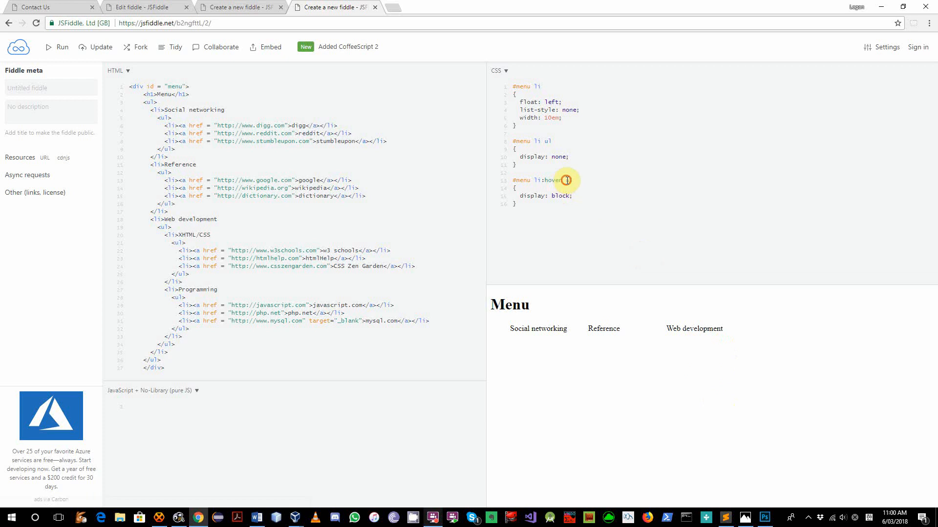
type("> ul")
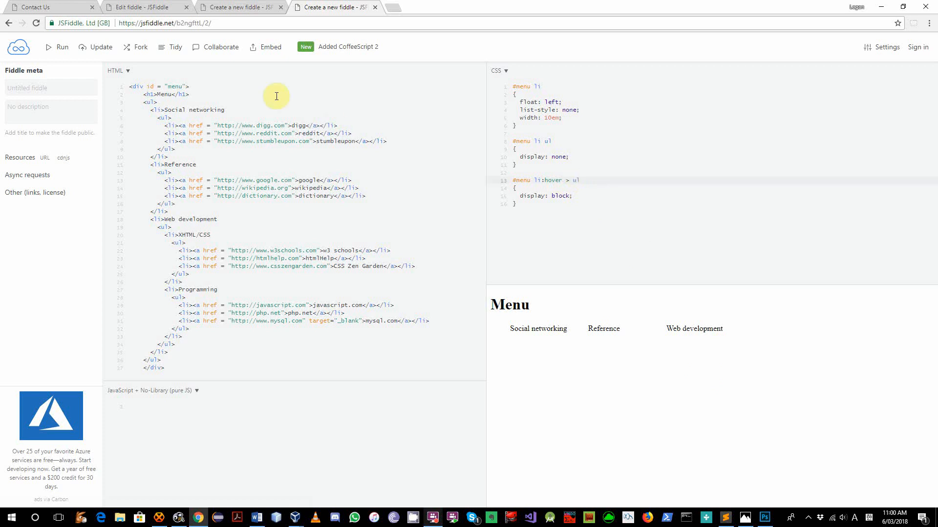
mouse_move(704, 324)
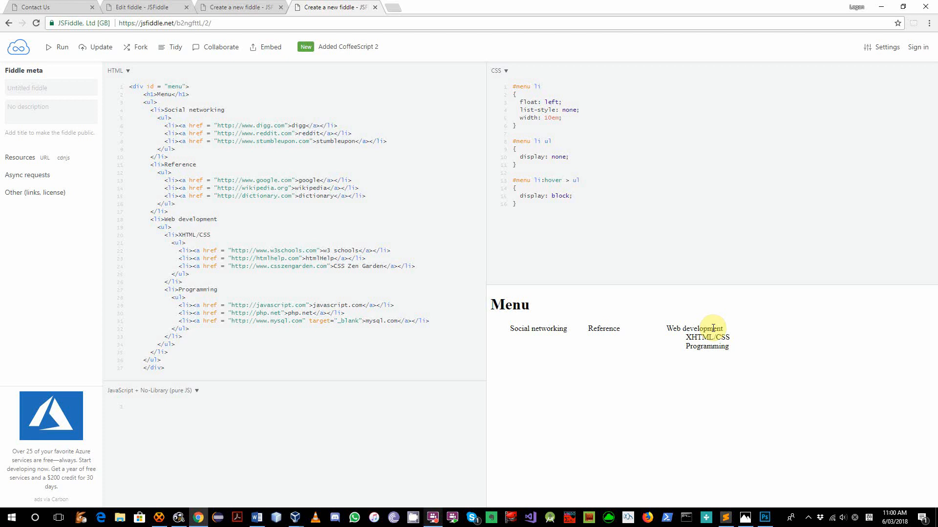
mouse_move(707, 337)
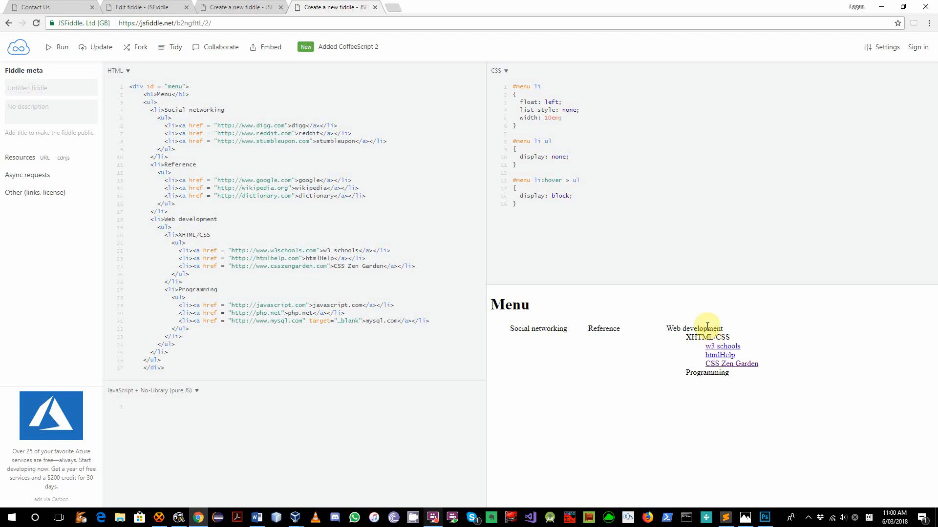
mouse_move(707, 331)
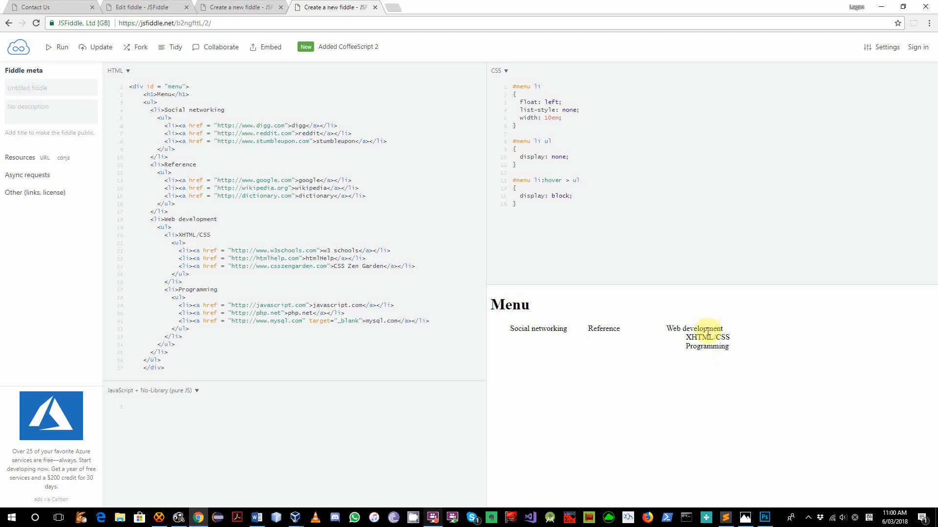
mouse_move(707, 338)
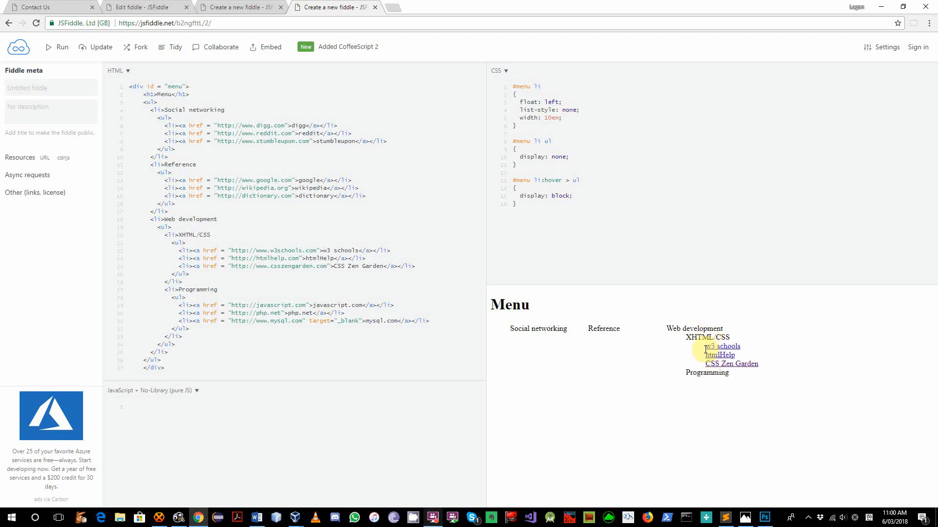
mouse_move(717, 219)
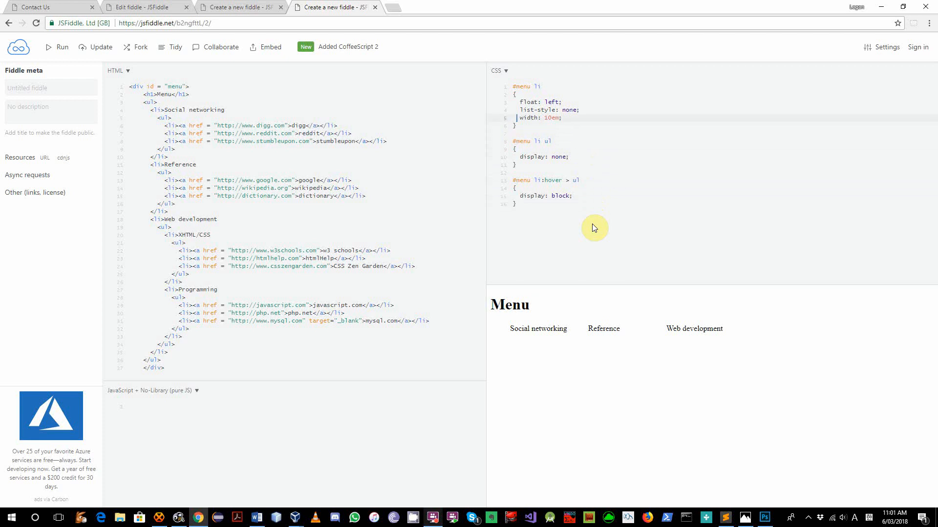
Step: Give the menu items a light gray background
type("background-color: #eee;")
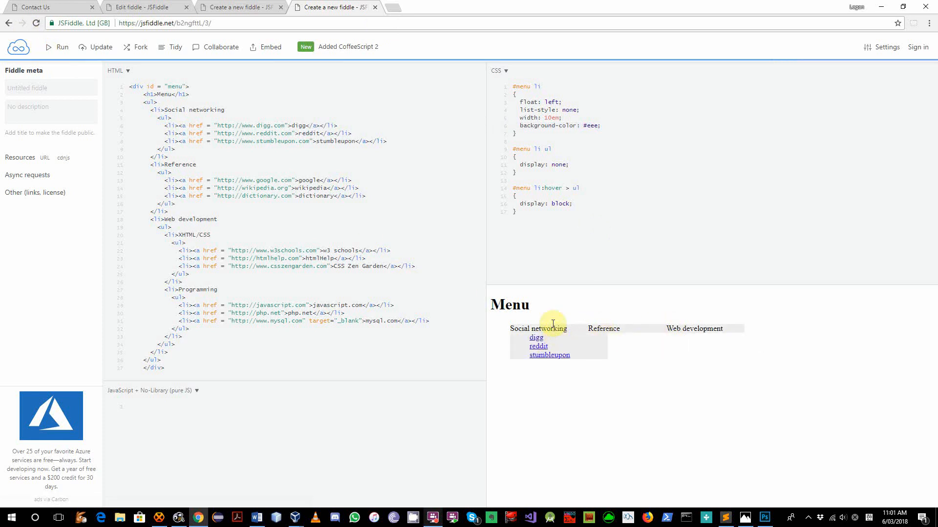
mouse_move(548, 326)
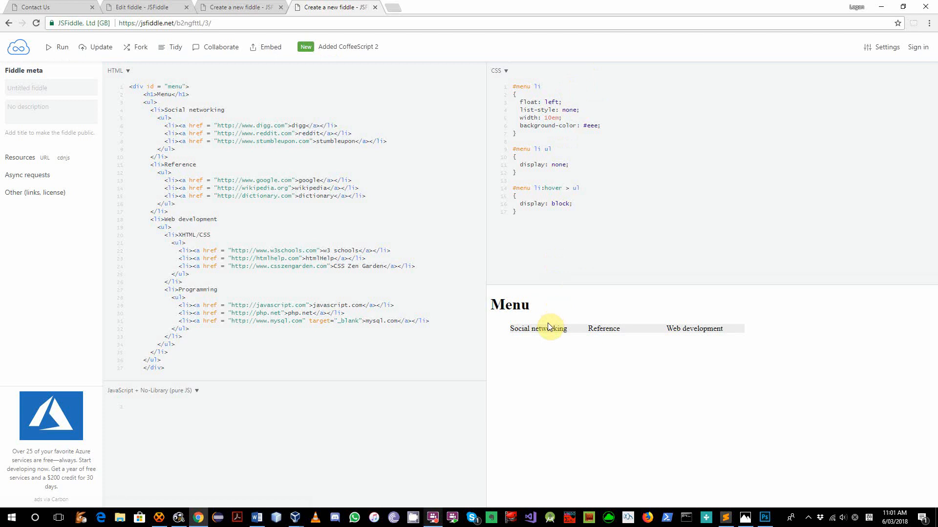
mouse_move(615, 362)
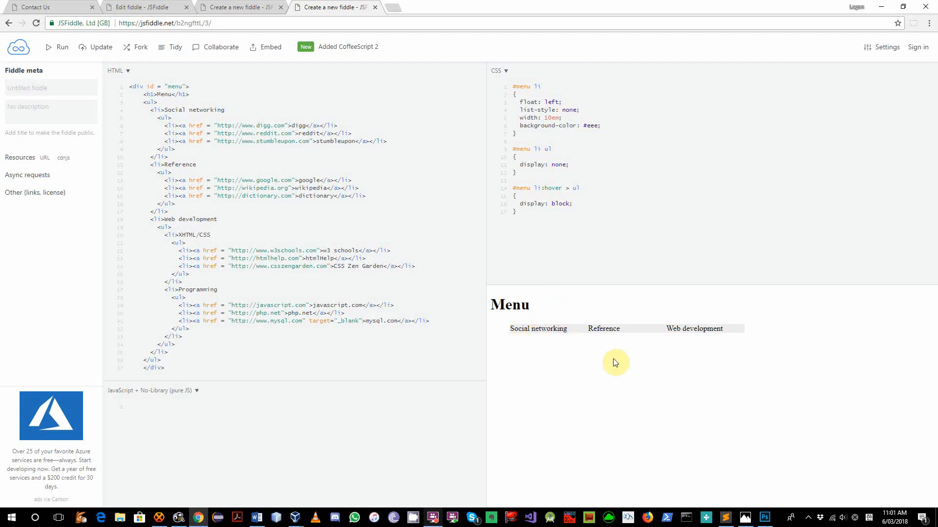
mouse_move(539, 329)
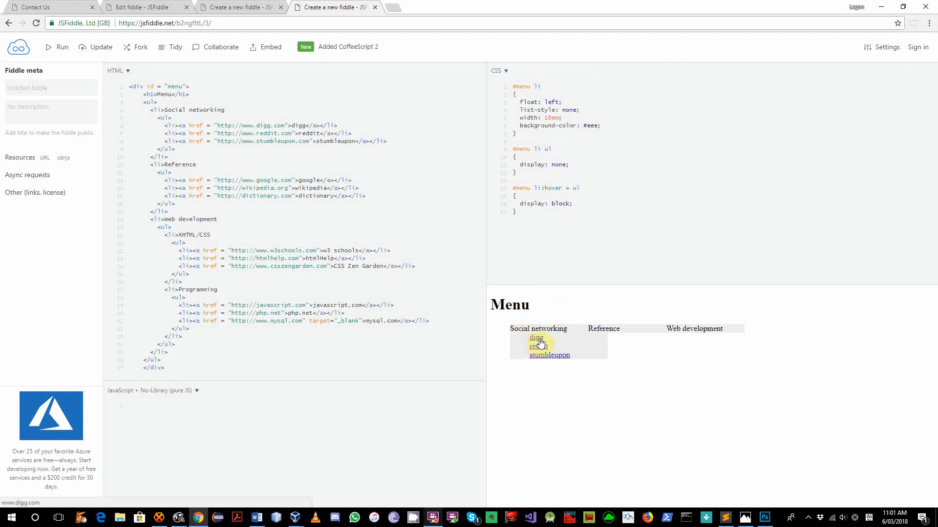
mouse_move(536, 242)
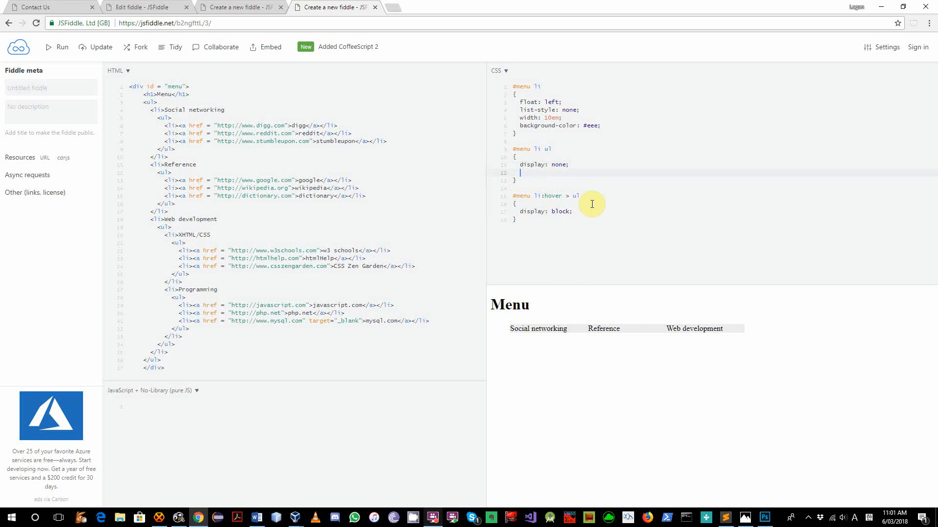
Step: Set a -2.5em left margin on nested sub-lists and start a #menu li li li rule
type("margin-left")
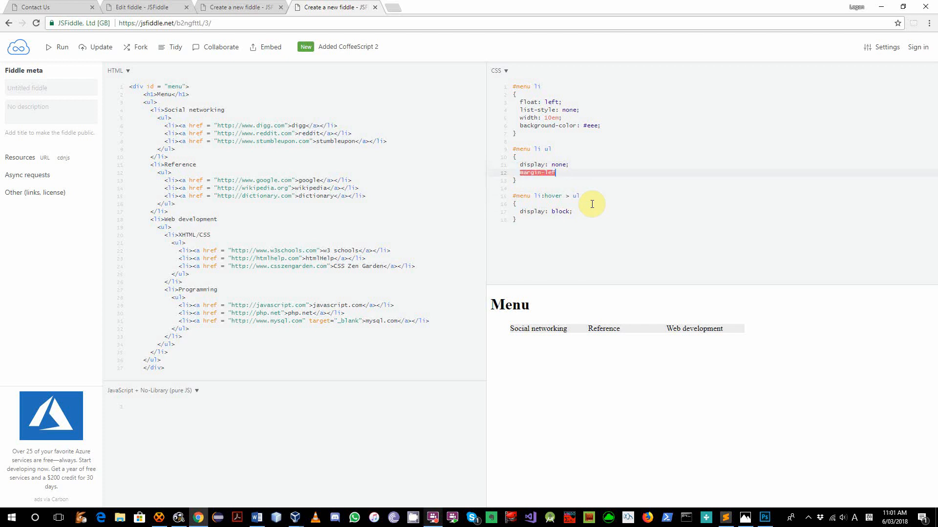
type("margin-left: -2em")
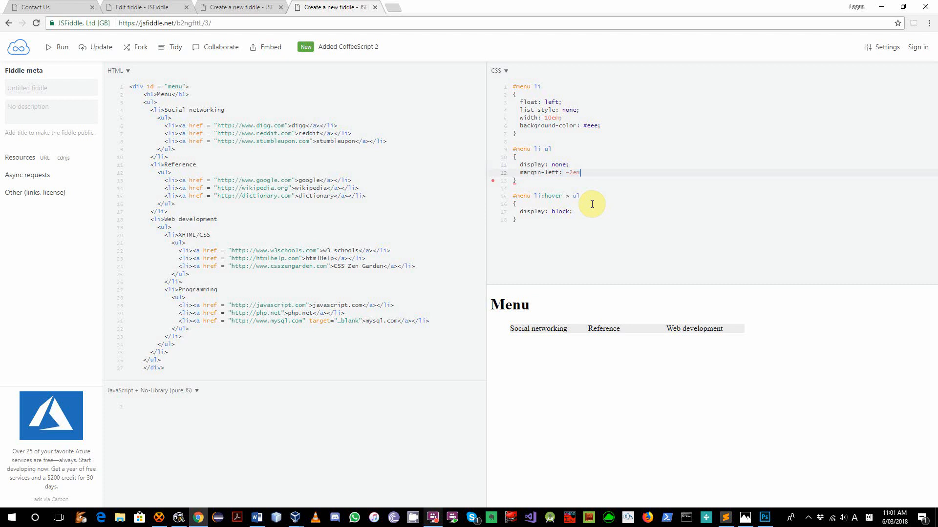
type(".5em;")
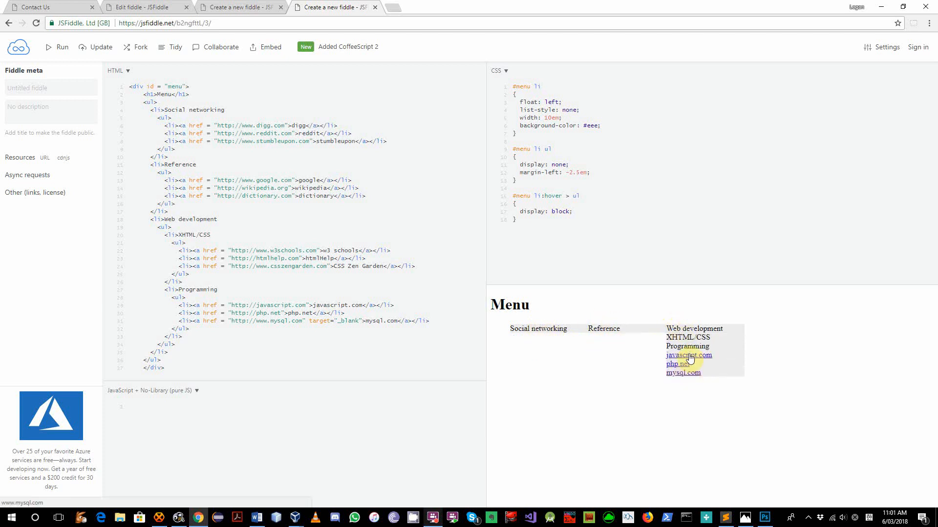
mouse_move(569, 232)
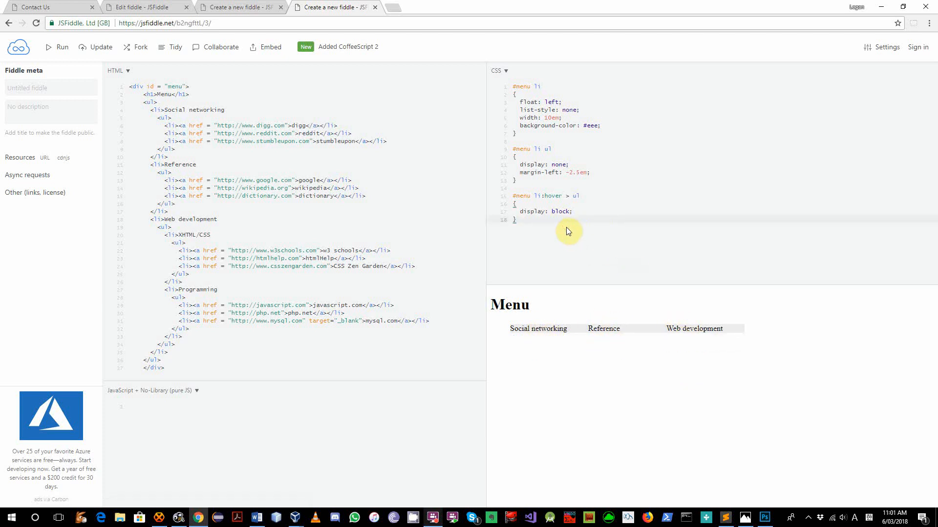
type("#menu li li li")
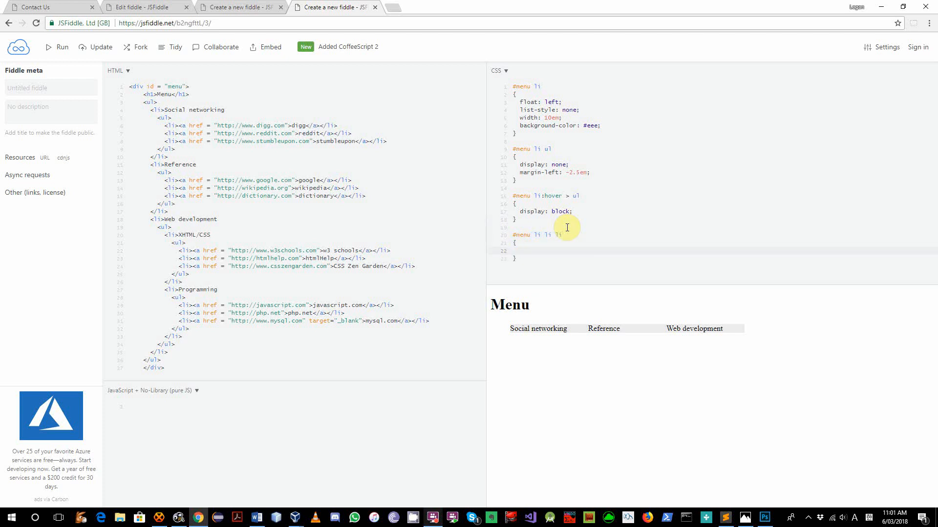
Step: Give the third-level #menu li li li items a 2em left margin
left_click(540, 251)
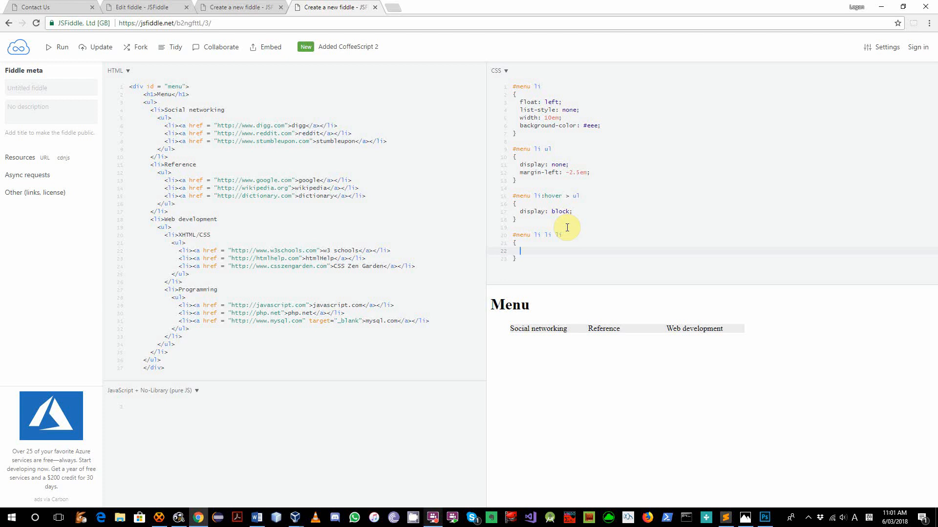
type("margin-")
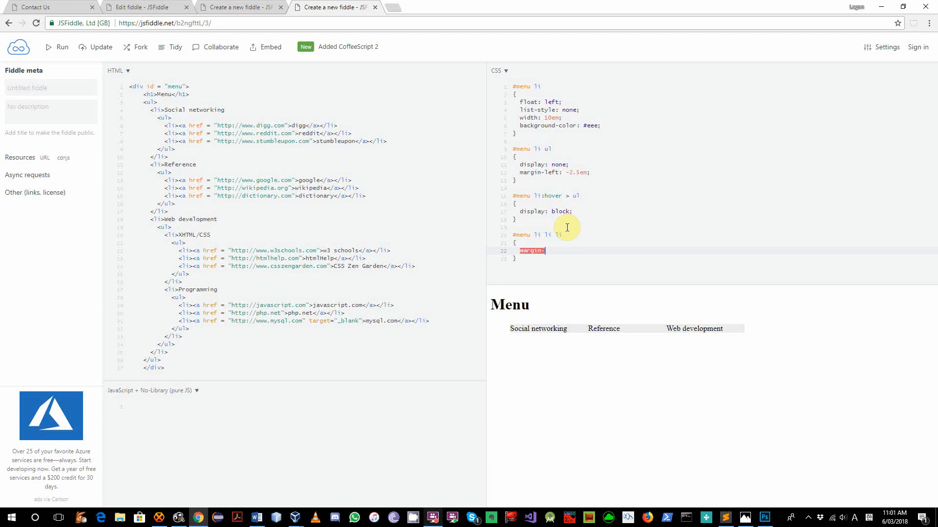
type("left: 2em;")
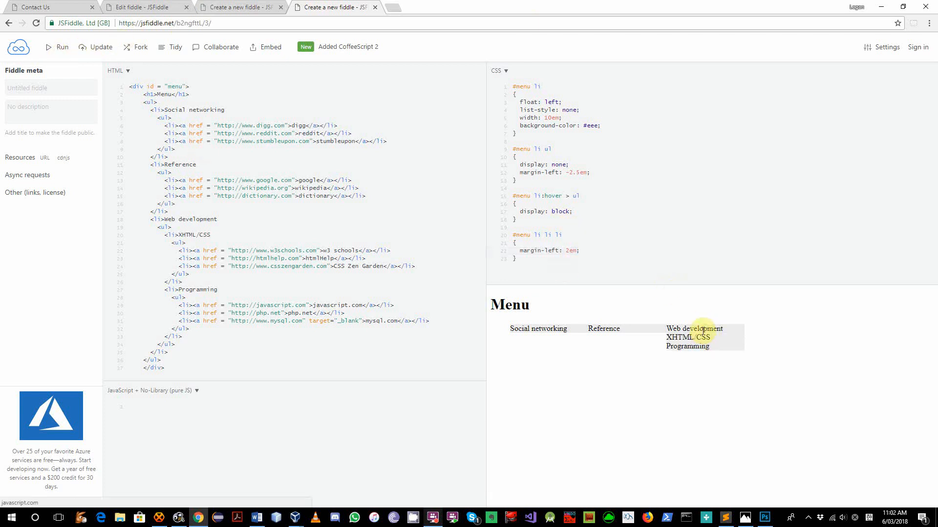
mouse_move(680, 355)
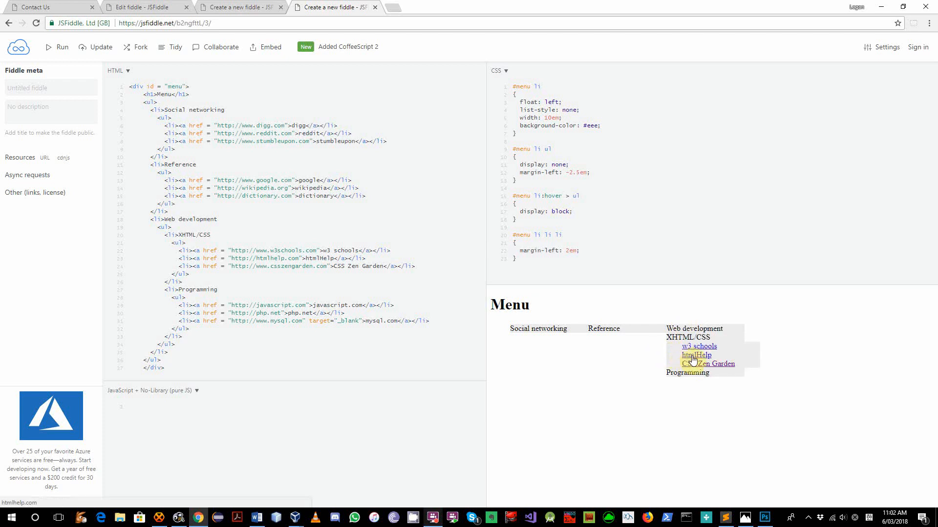
mouse_move(708, 199)
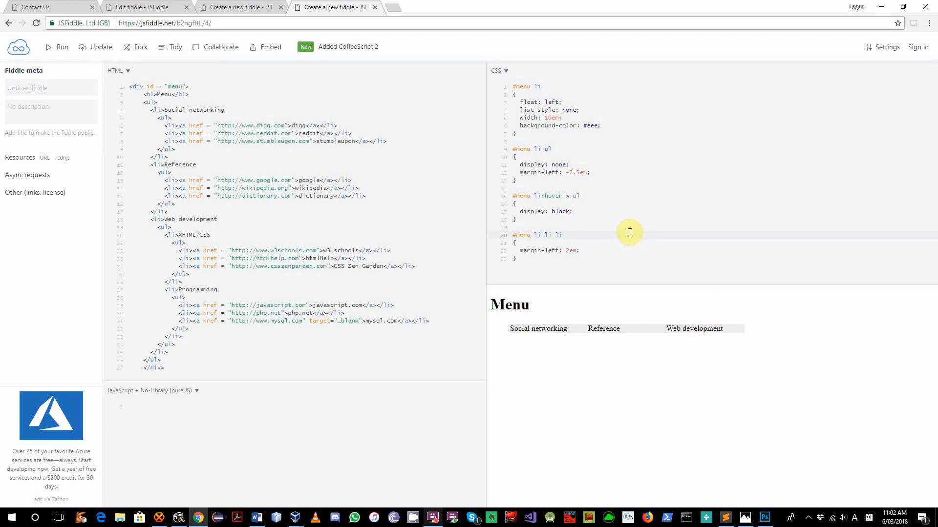
mouse_move(603, 328)
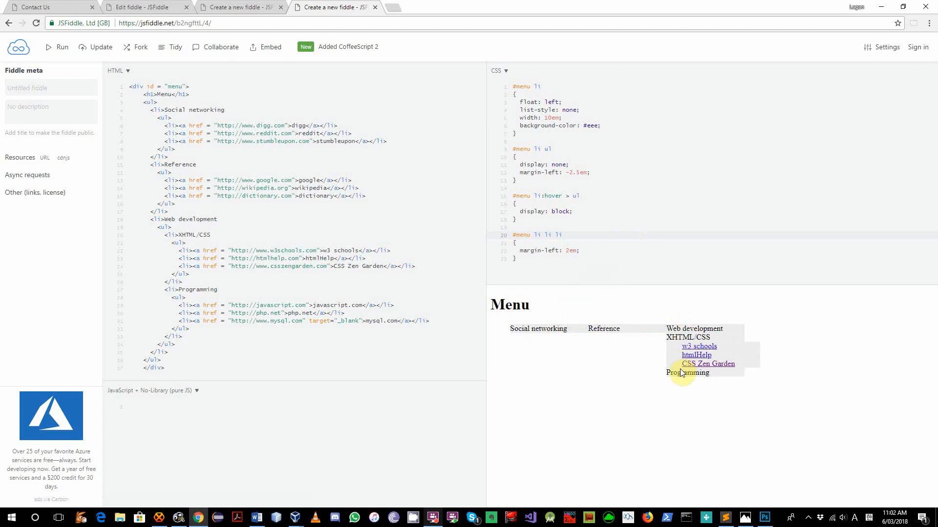
Step: Add an 'awesome' comment above the hover rule and re-test removing and restoring '>'
left_click(563, 235)
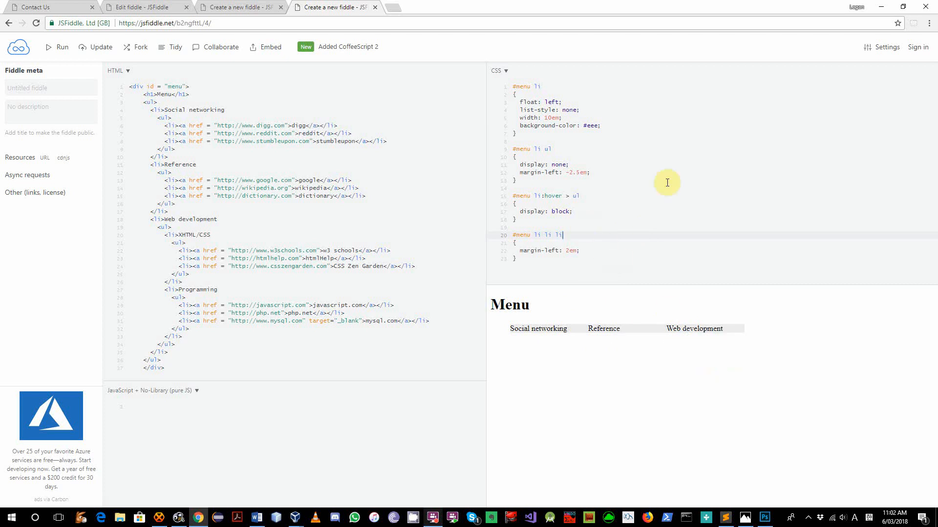
key("Enter")
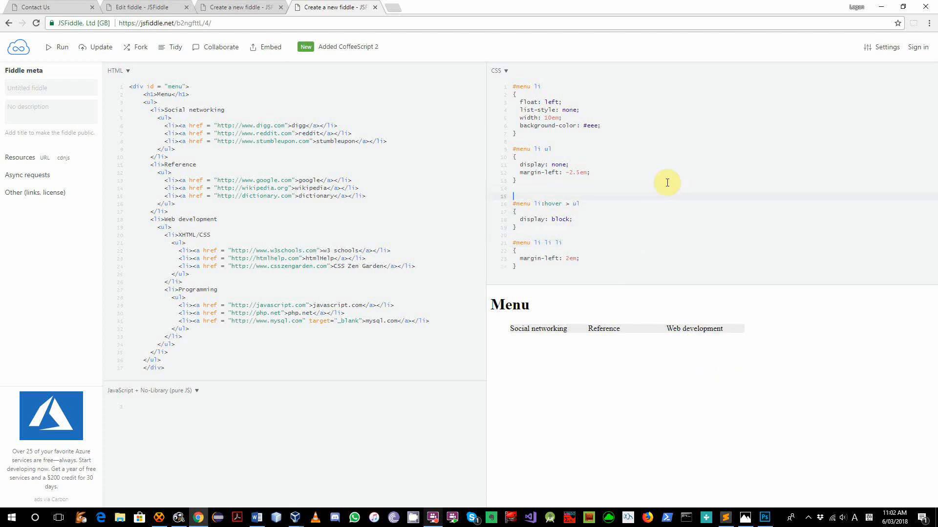
type("awesome */")
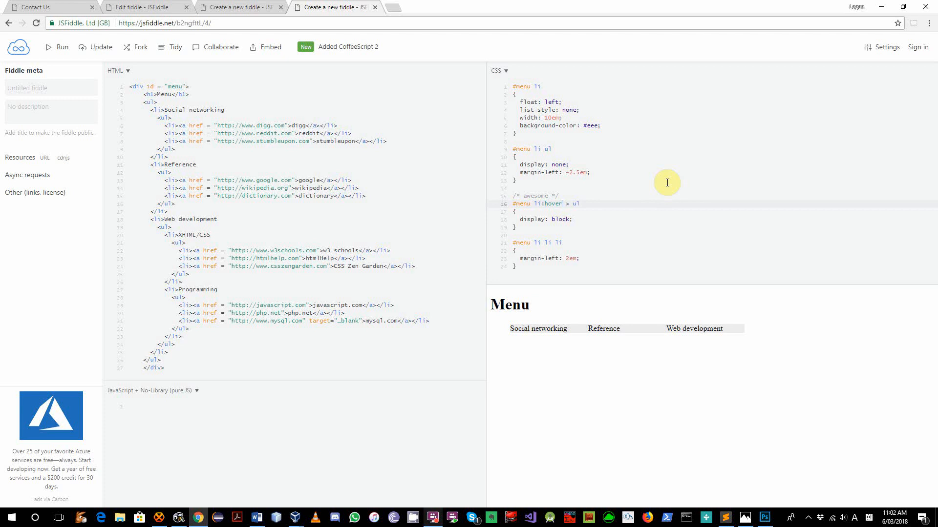
left_click(570, 204)
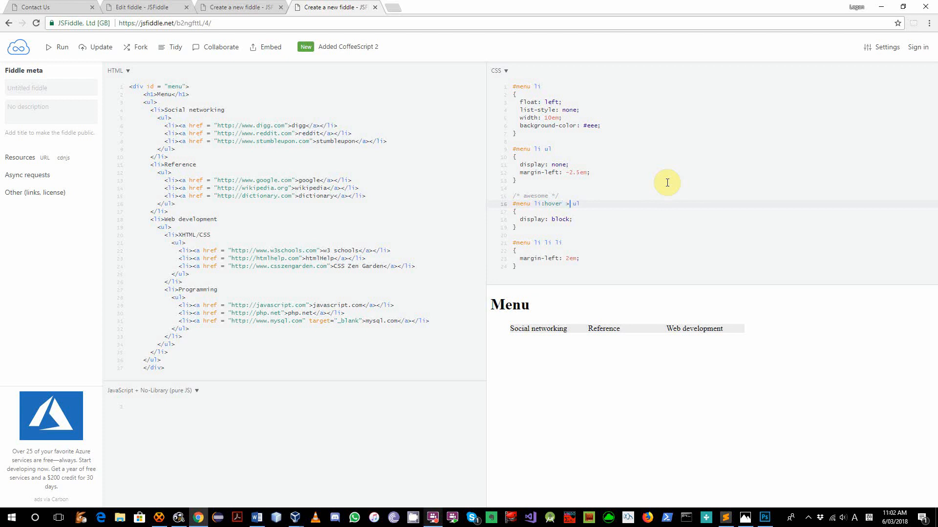
mouse_move(706, 319)
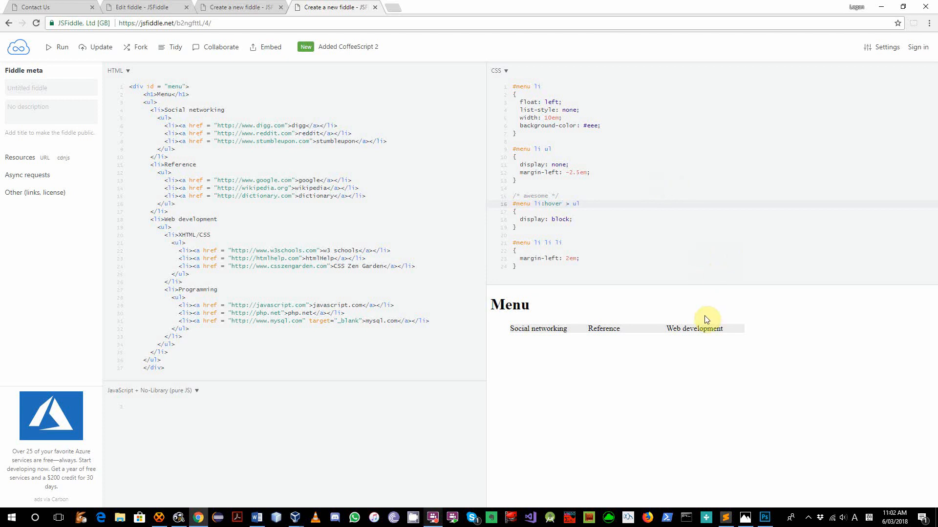
mouse_move(694, 329)
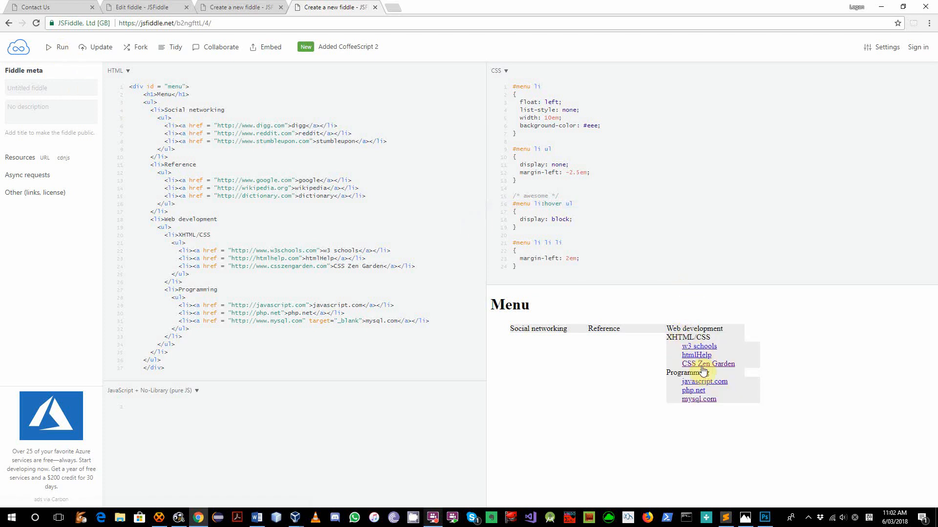
mouse_move(613, 222)
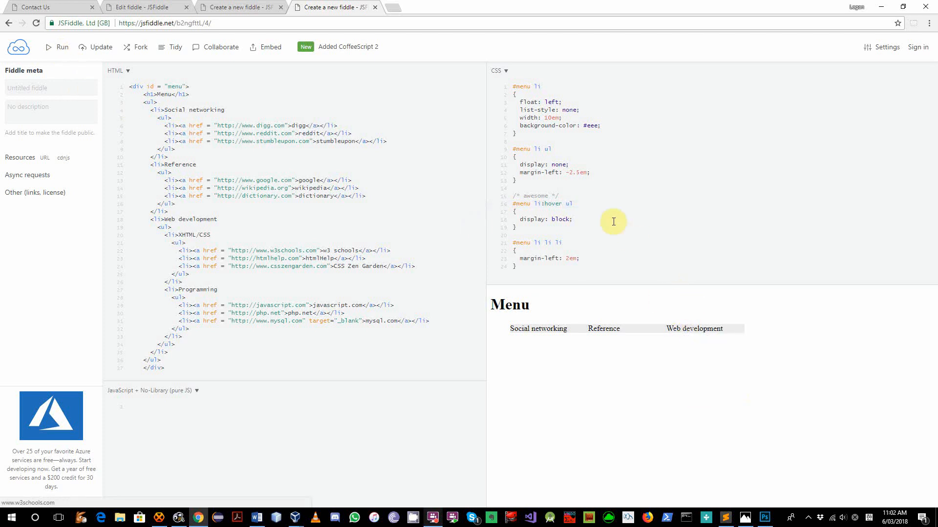
left_click(569, 203)
type("> ")
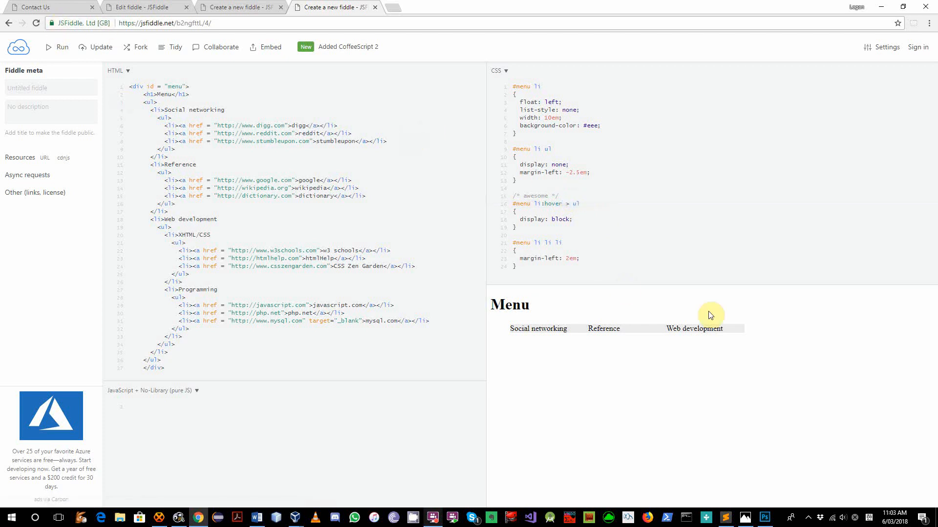
mouse_move(694, 329)
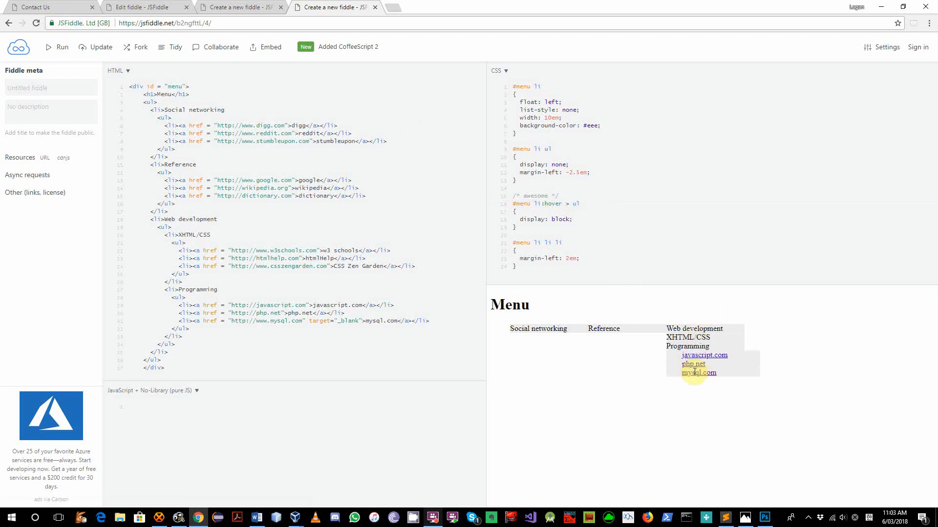
mouse_move(465, 476)
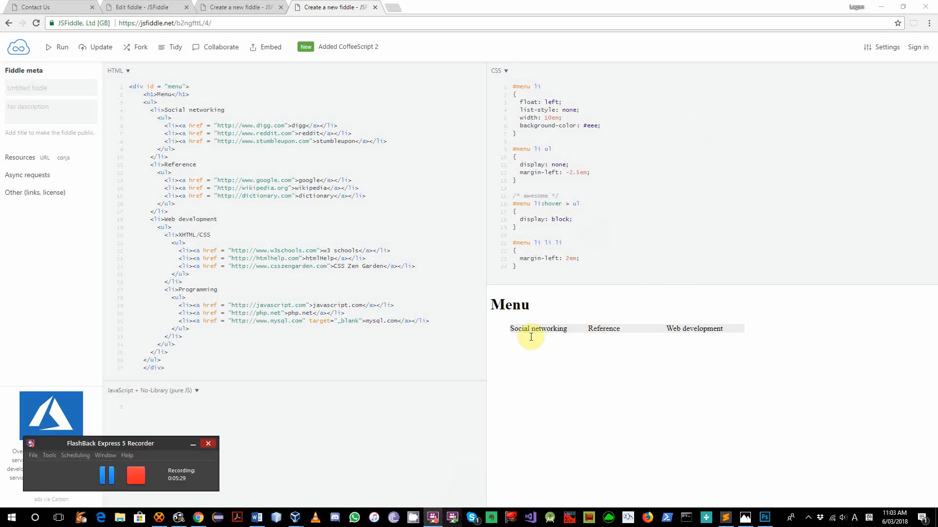
mouse_move(90, 452)
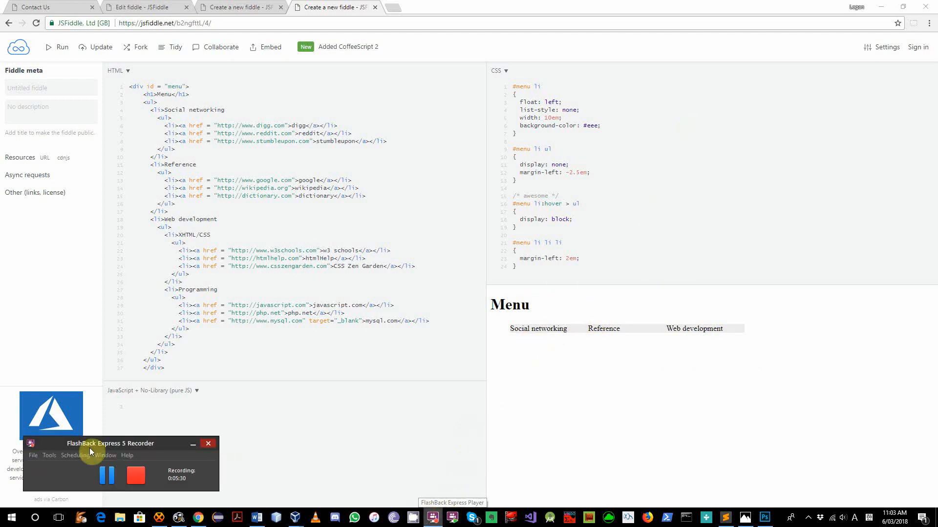